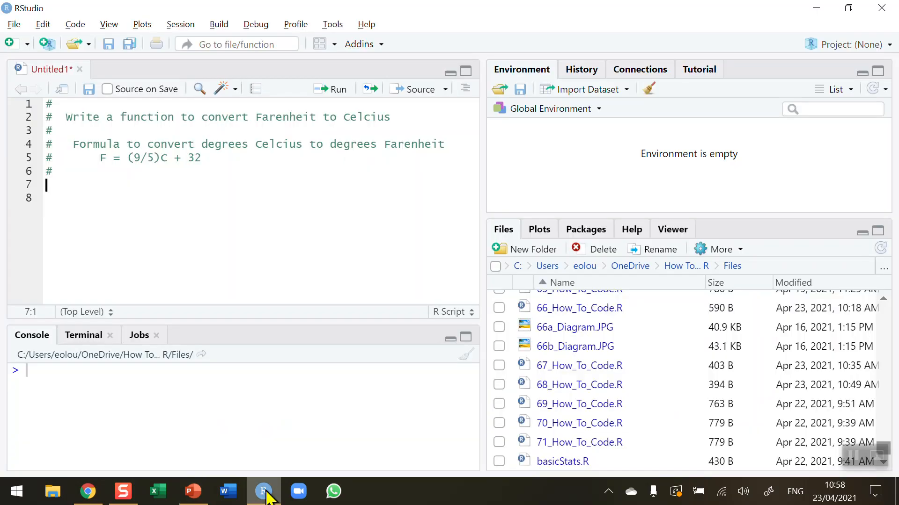
mouse_move(118, 217)
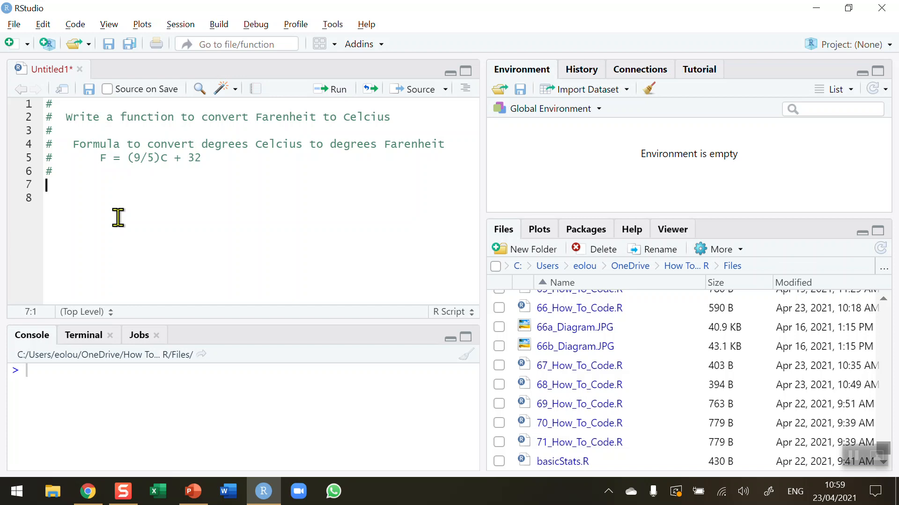
mouse_move(337, 116)
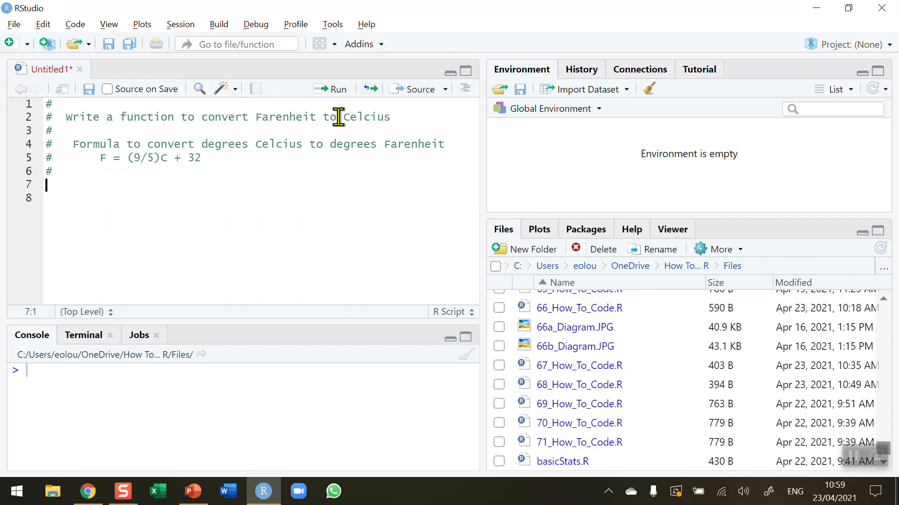
Step: Highlight the formula comments, then type c2F <- function(x){} on line 7
left_click_drag(98, 158, 201, 158)
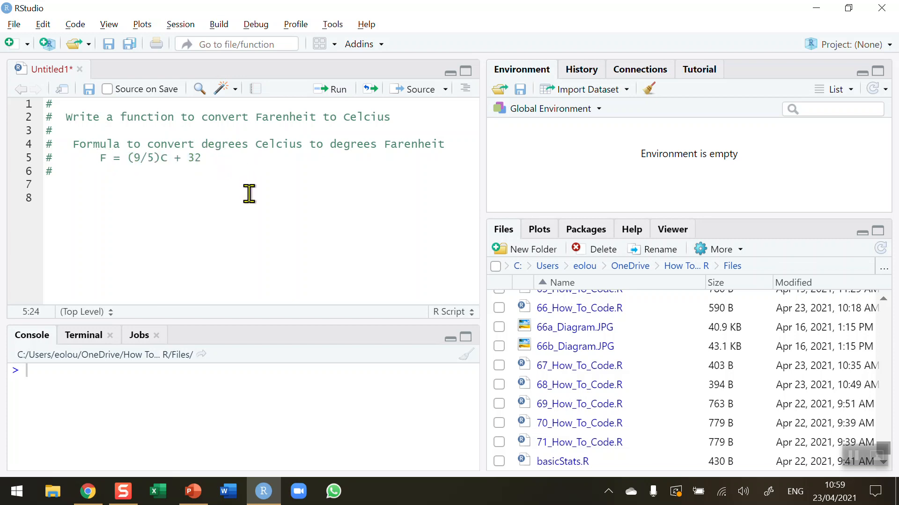
mouse_move(112, 185)
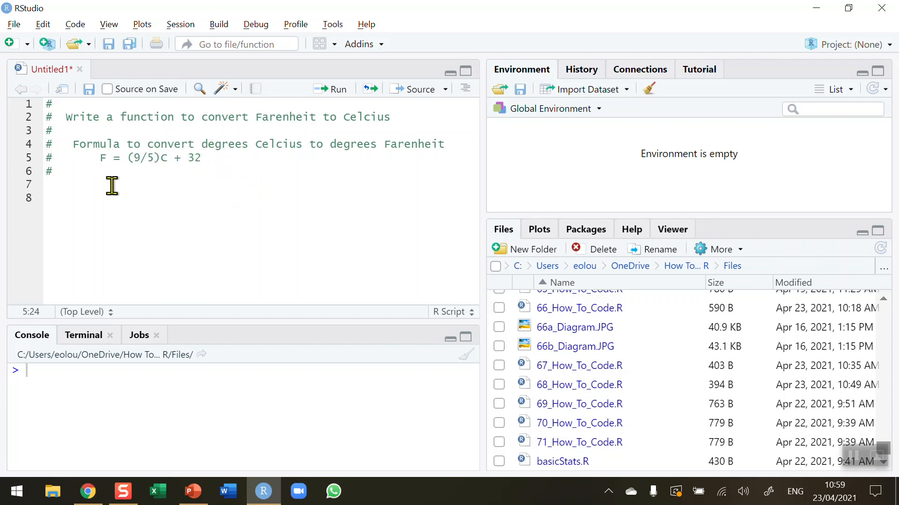
mouse_move(154, 170)
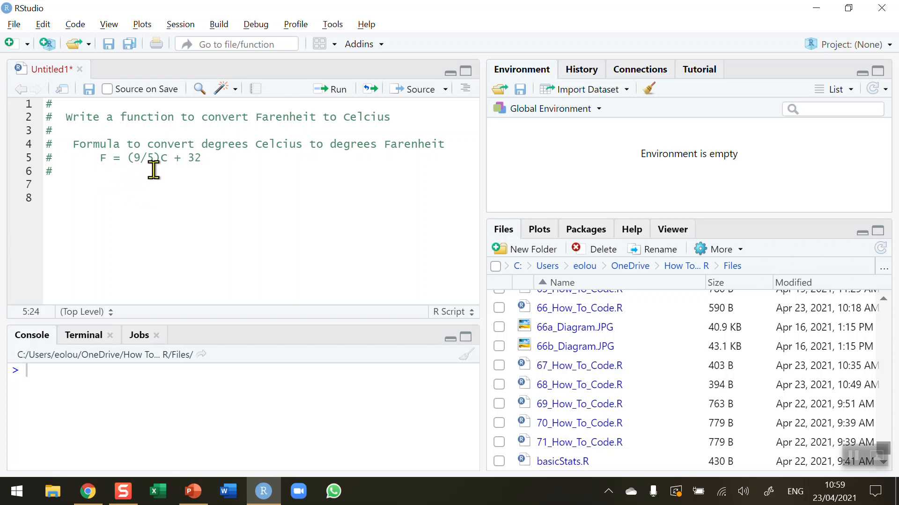
mouse_move(157, 176)
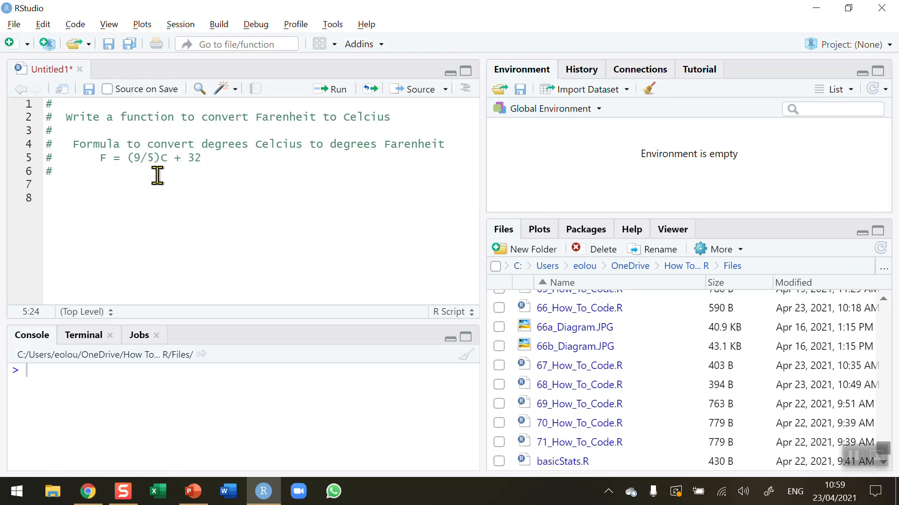
mouse_move(166, 175)
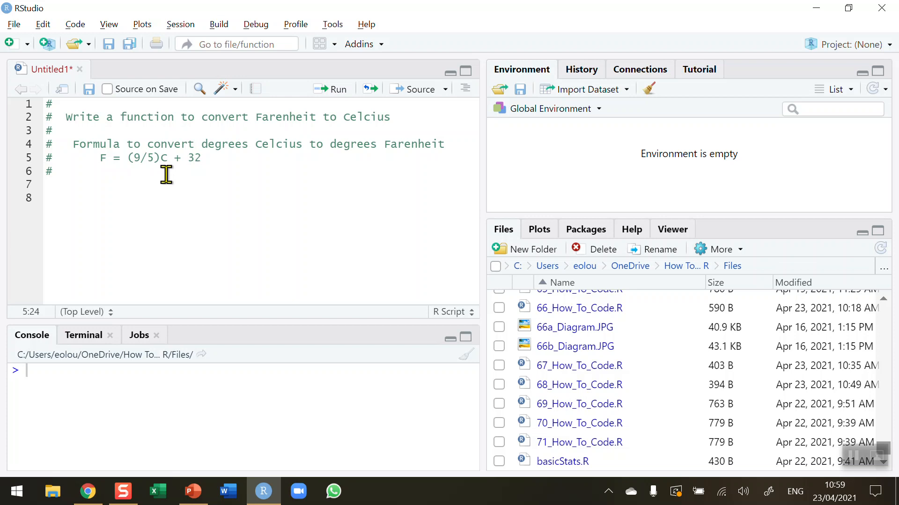
mouse_move(198, 173)
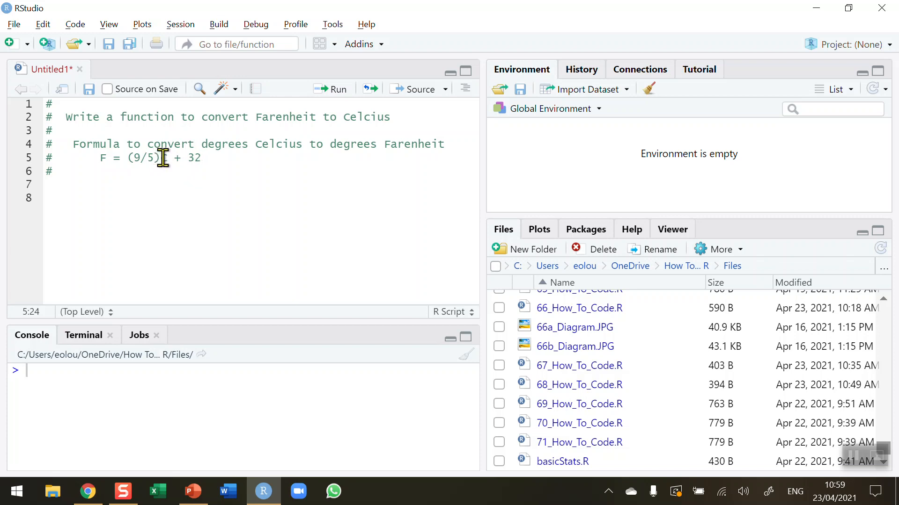
left_click(168, 158)
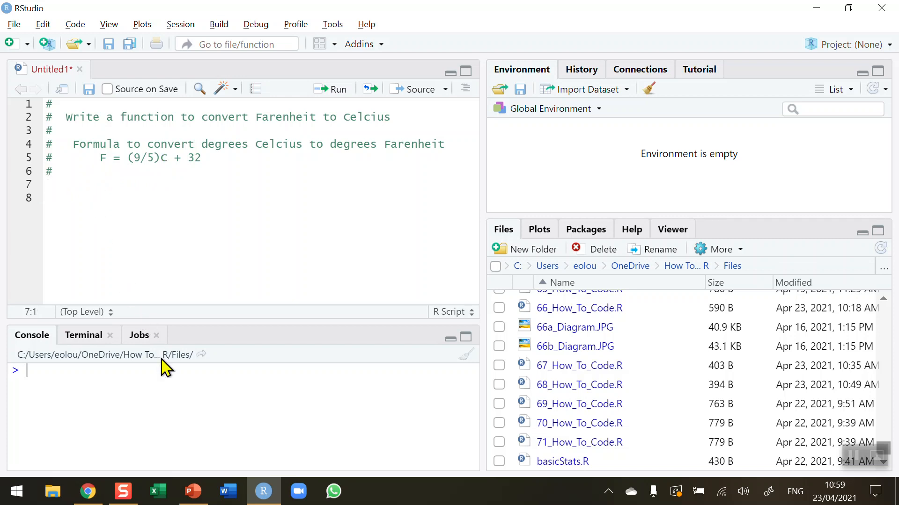
type("c")
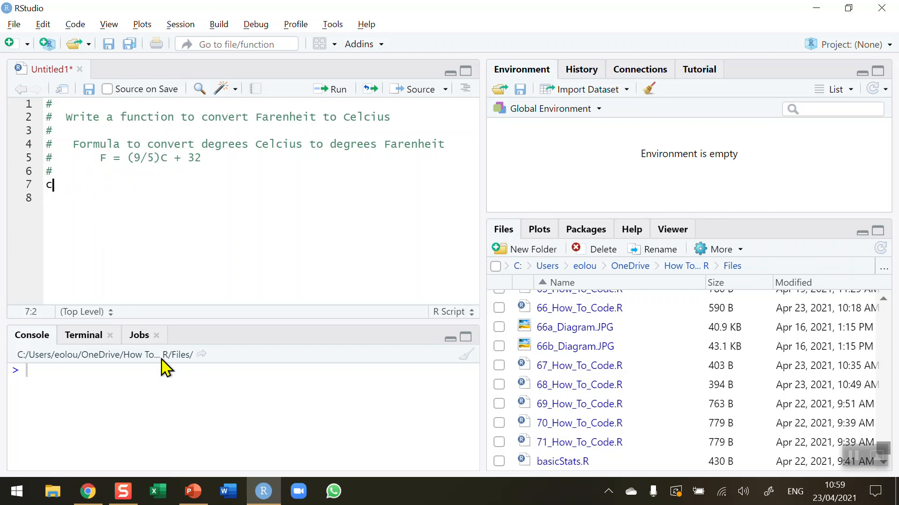
type("2F")
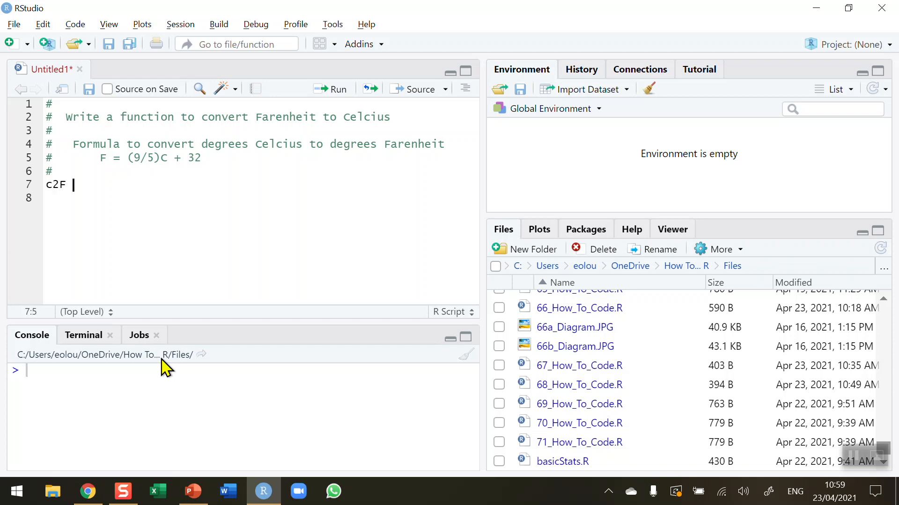
type("<-")
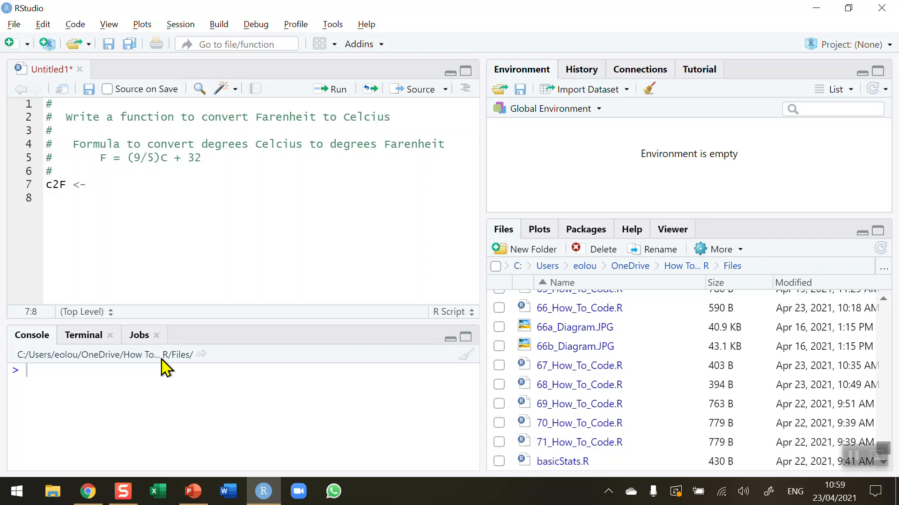
type("function(")
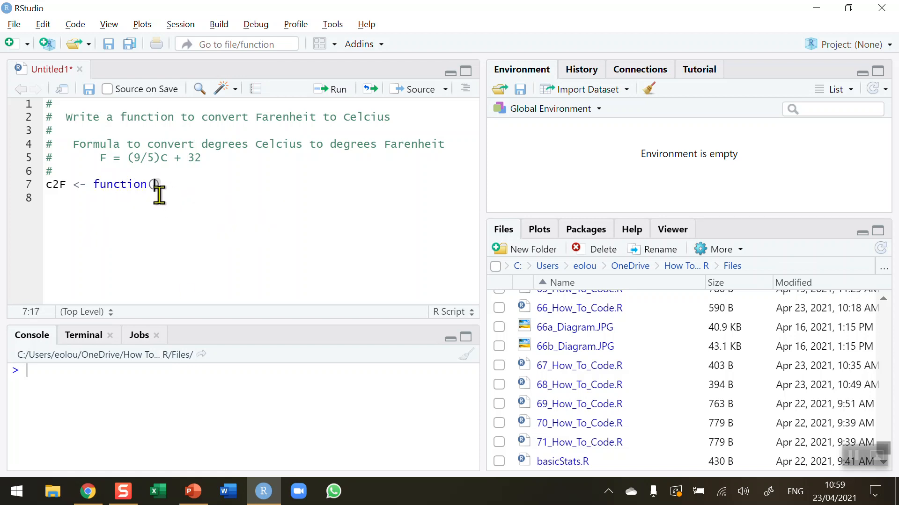
type(")")
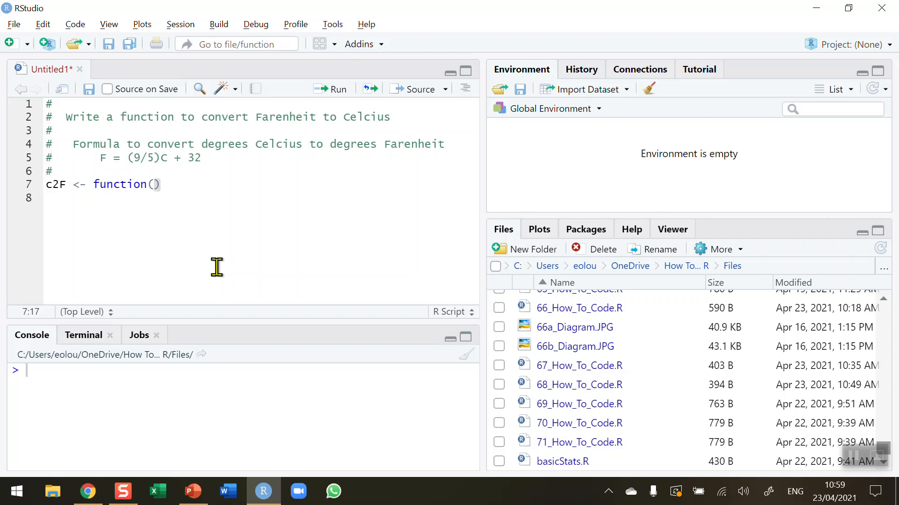
type("x")
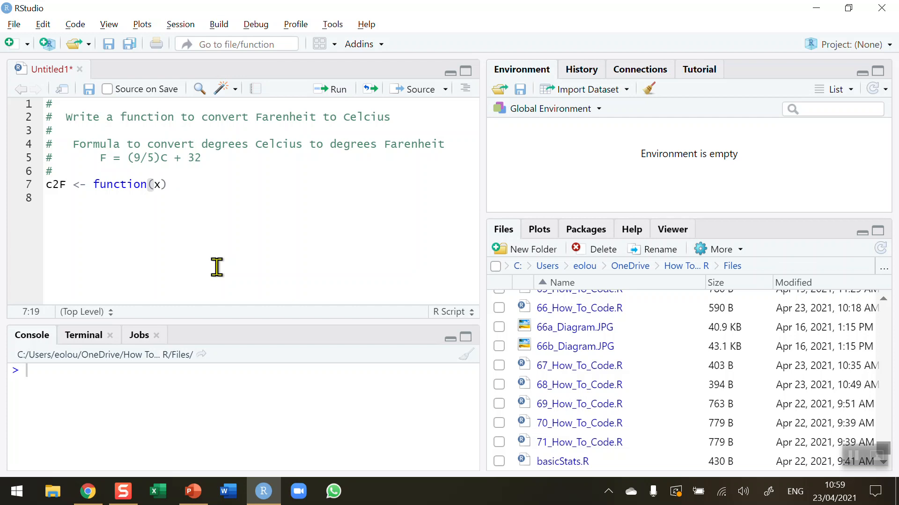
type("{}")
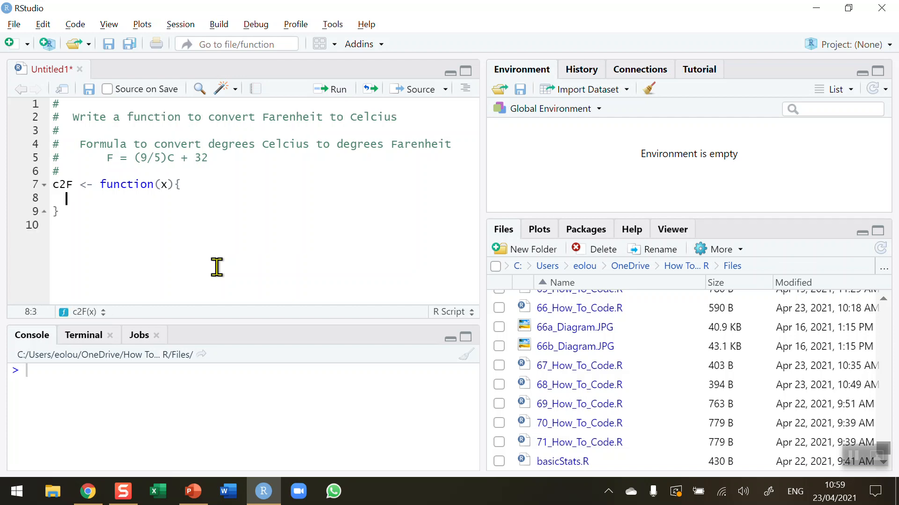
mouse_move(70, 199)
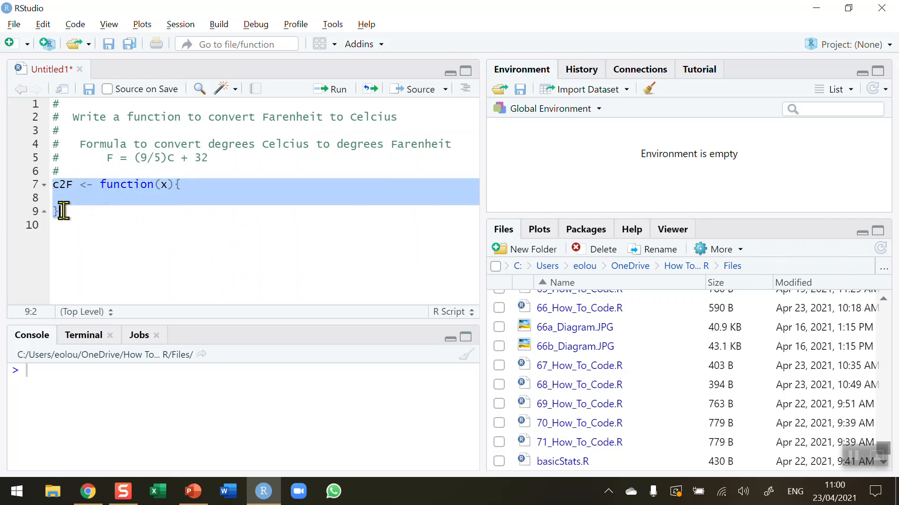
left_click(62, 184)
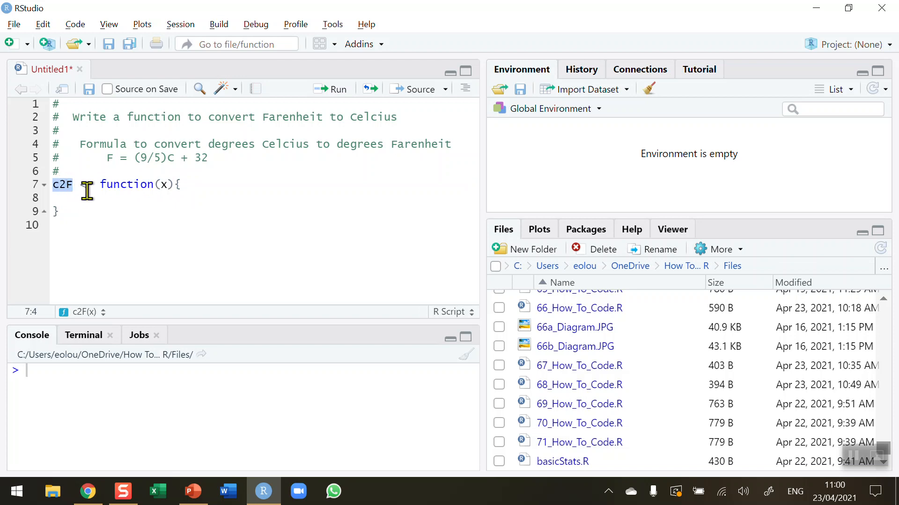
type("<-")
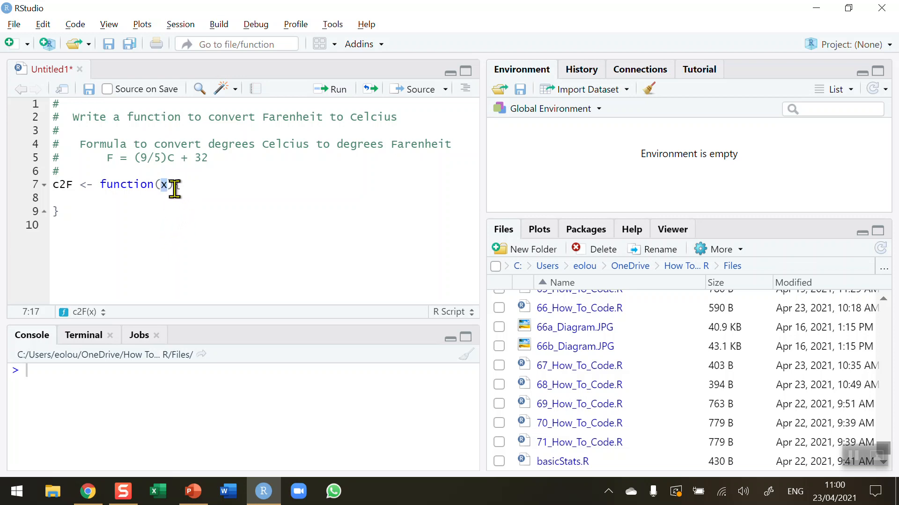
type("{")
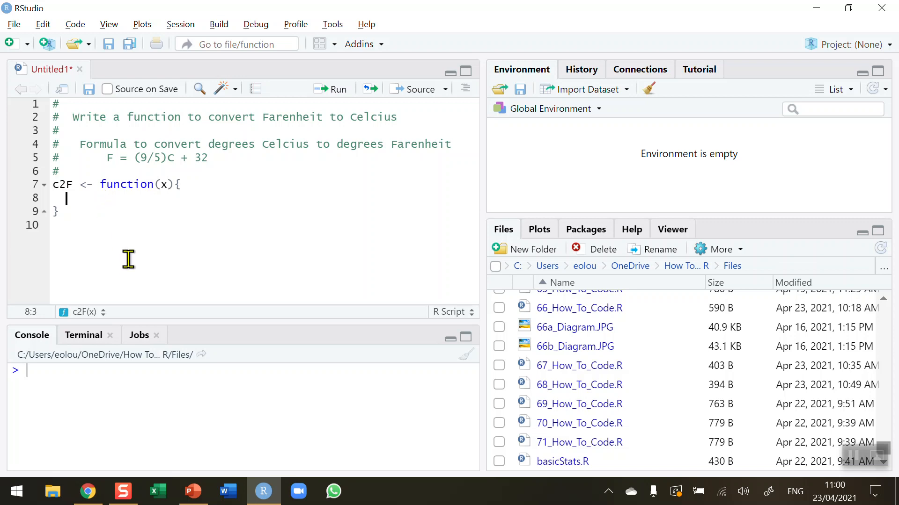
mouse_move(158, 225)
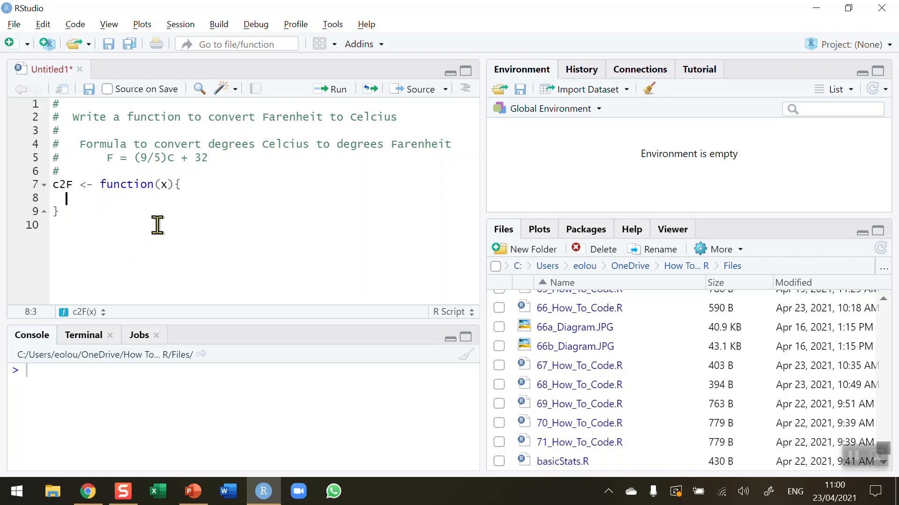
mouse_move(151, 223)
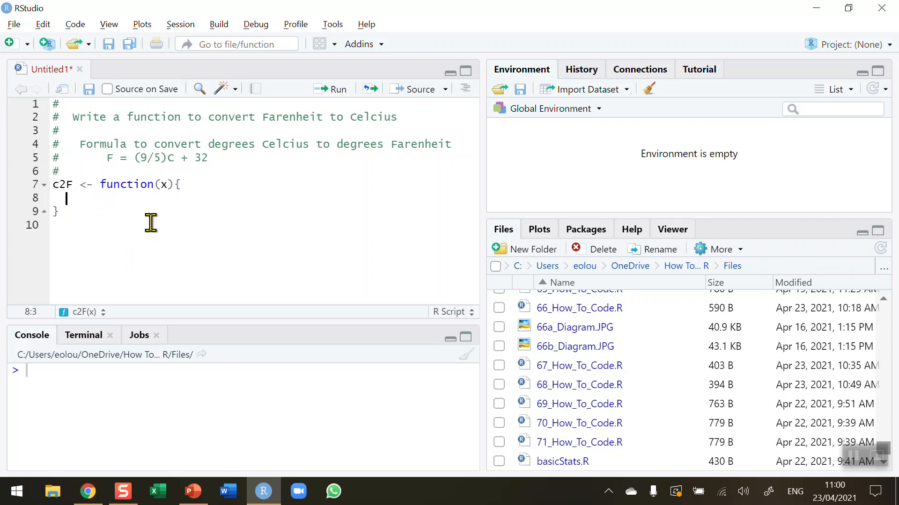
mouse_move(139, 230)
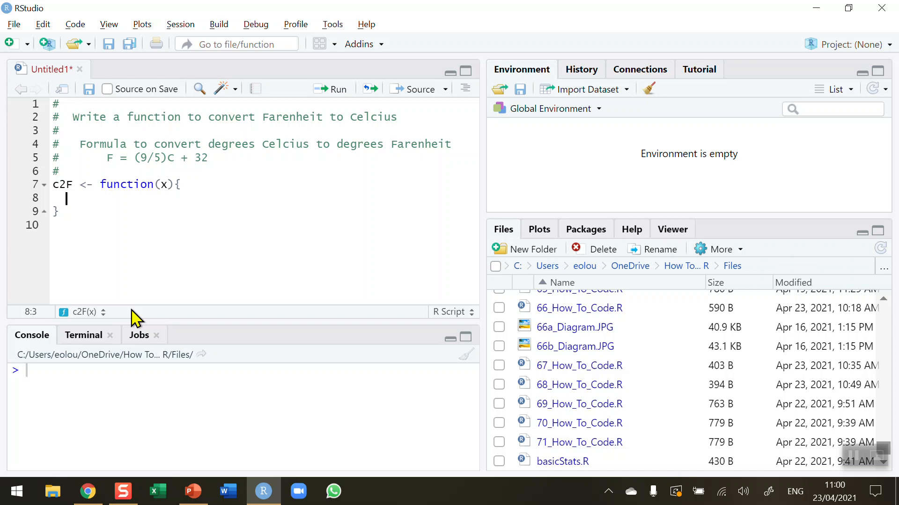
Step: Write the body line x <- (9/5) * x + 32 inside c2F
type("x")
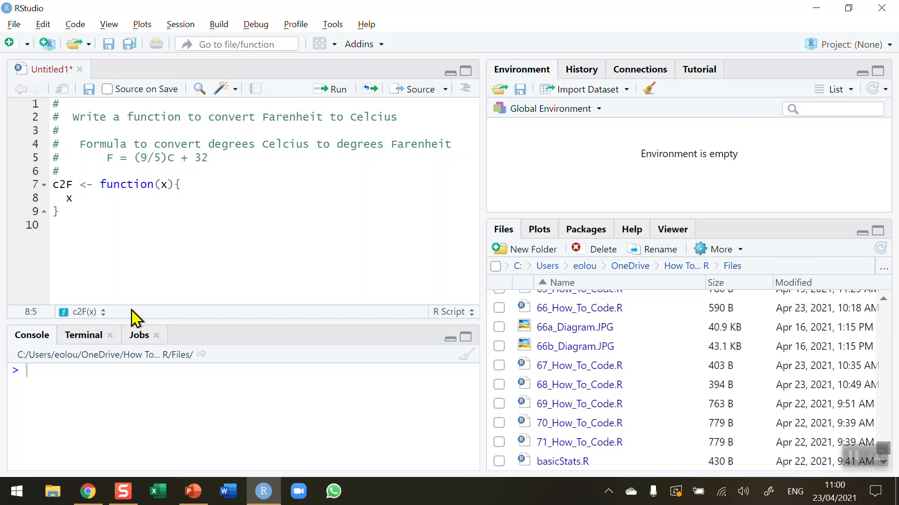
type("<-")
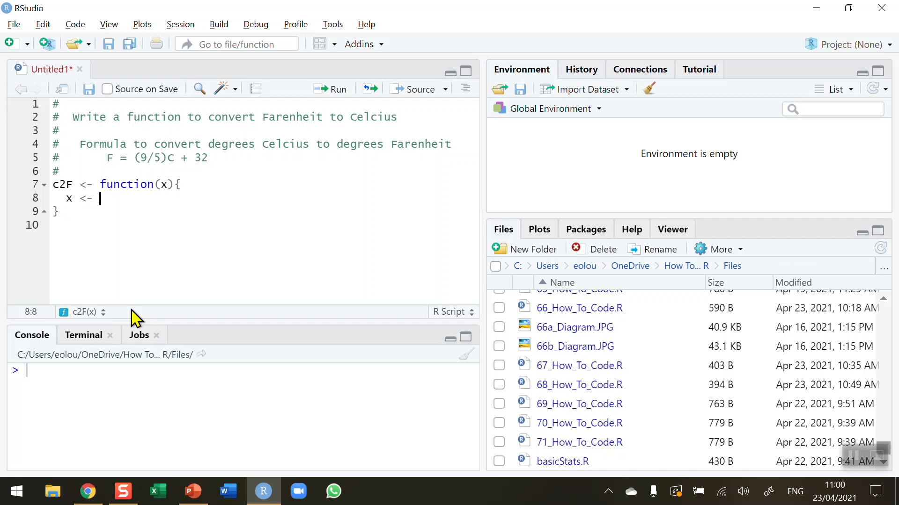
type("()")
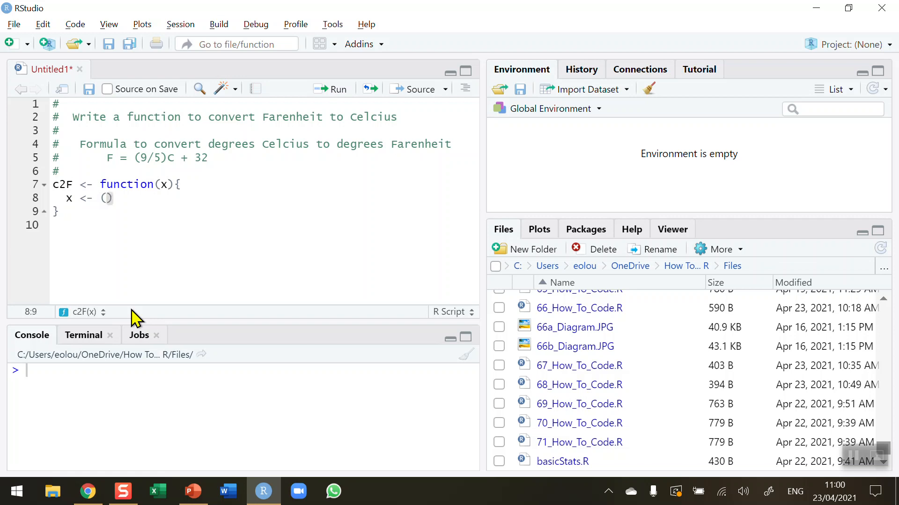
type("9")
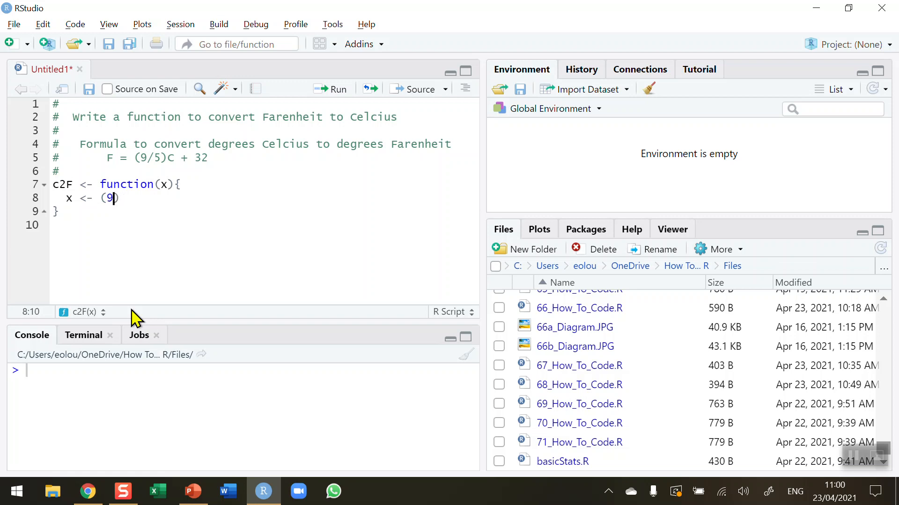
type("/5)")
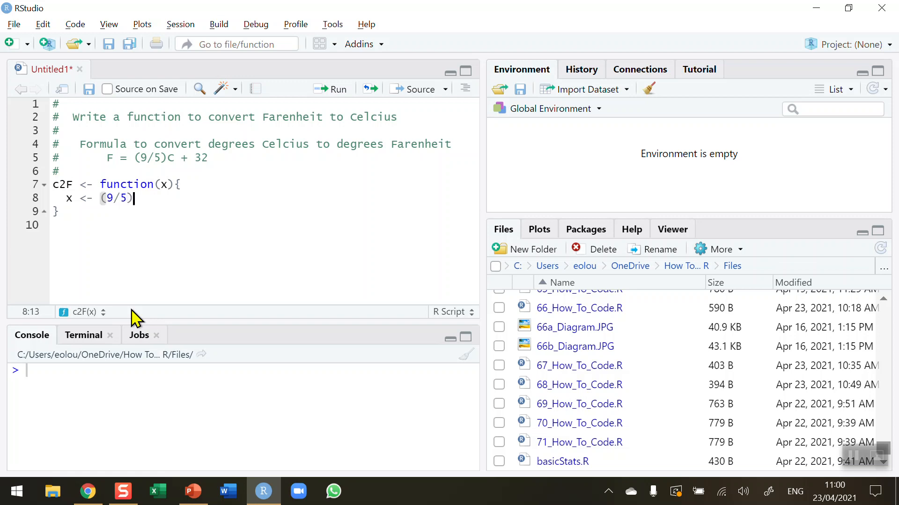
type("*")
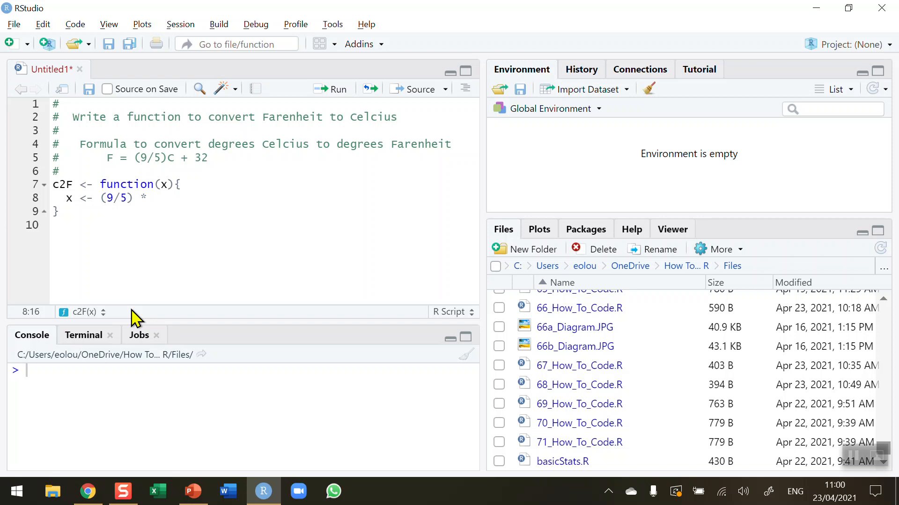
mouse_move(161, 194)
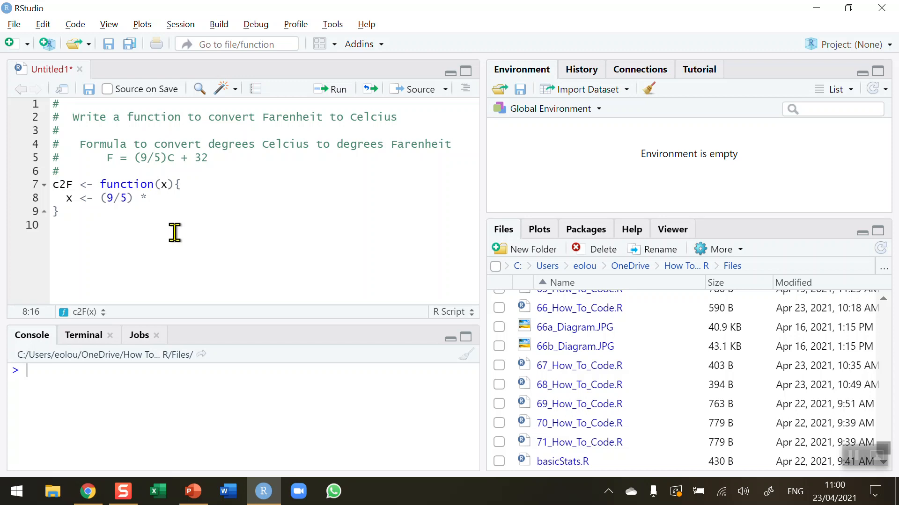
type("x")
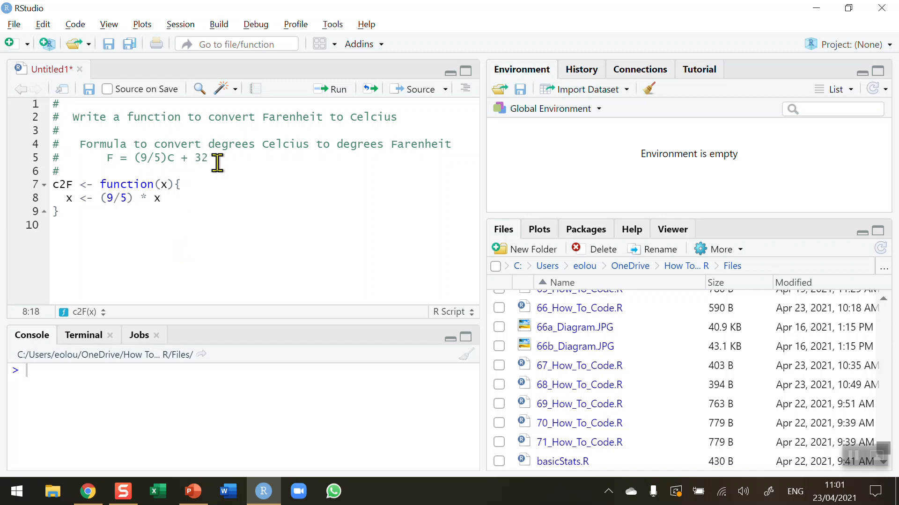
mouse_move(225, 217)
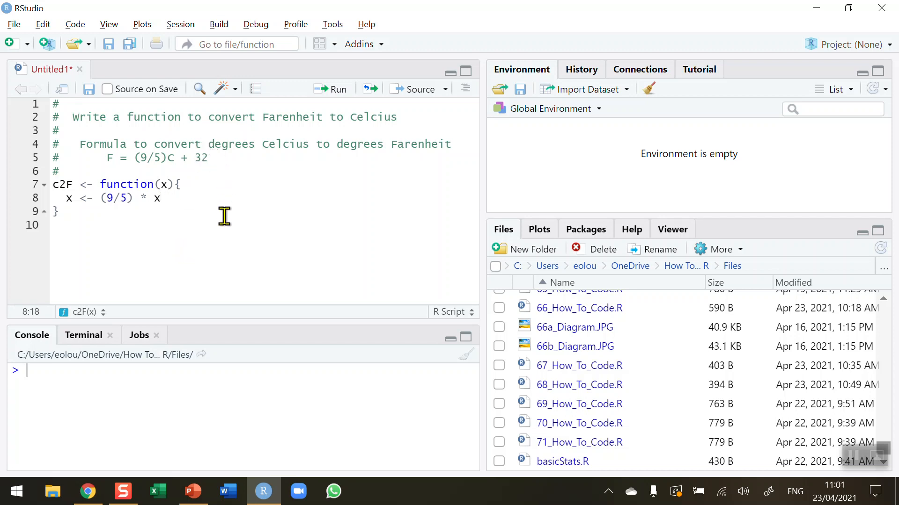
type("+ 3")
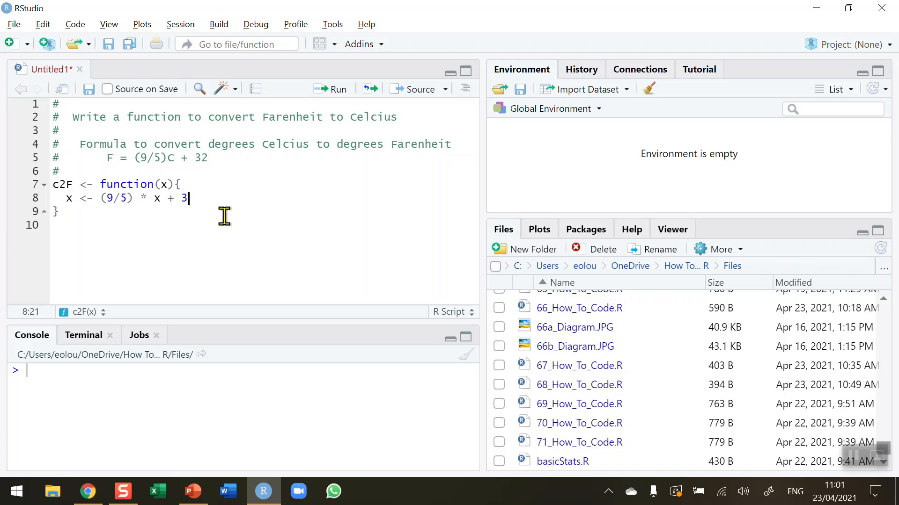
type("2")
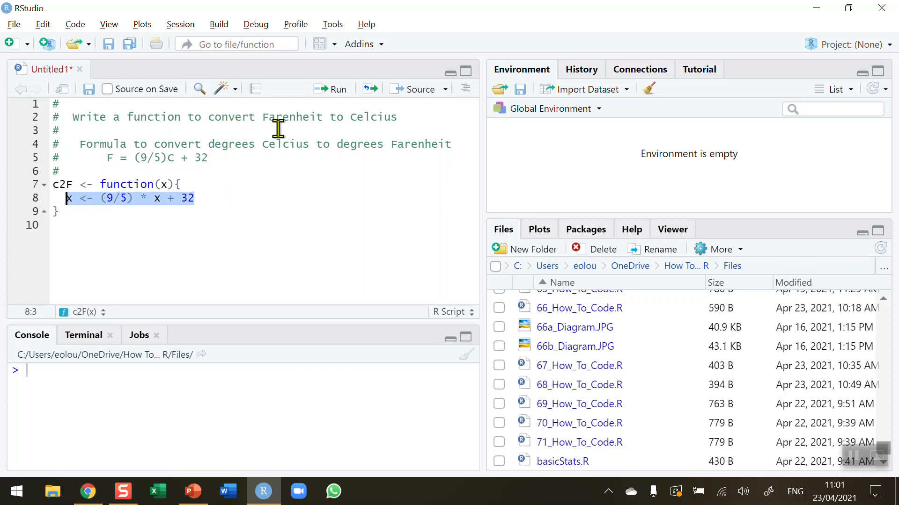
mouse_move(222, 159)
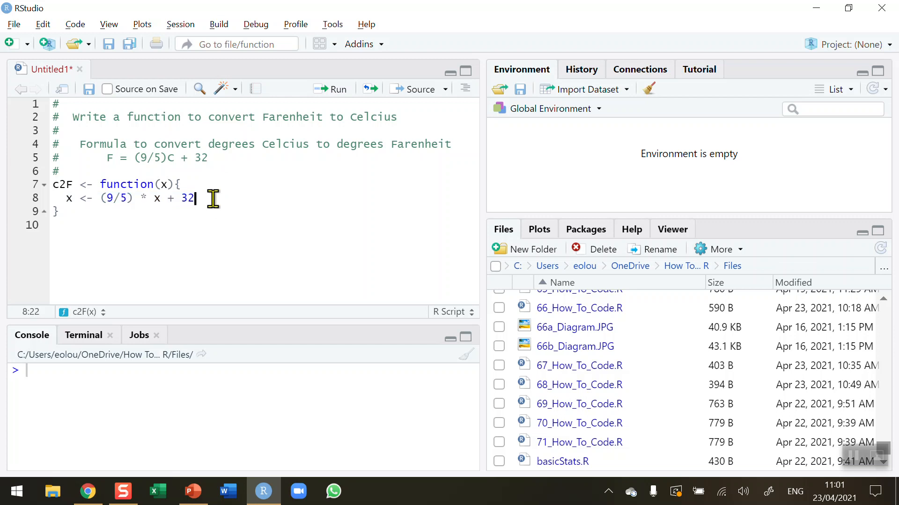
mouse_move(213, 217)
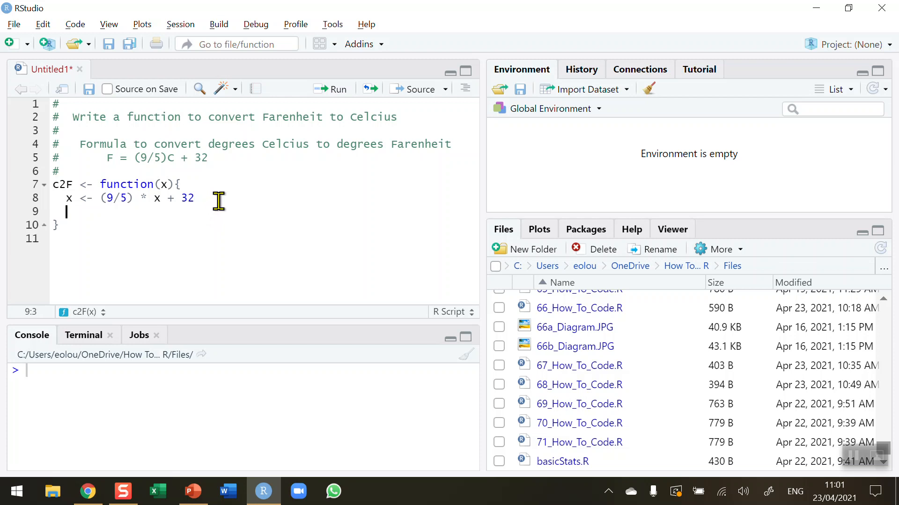
Step: Add return(x) to the function body and move below the closing brace
type("return")
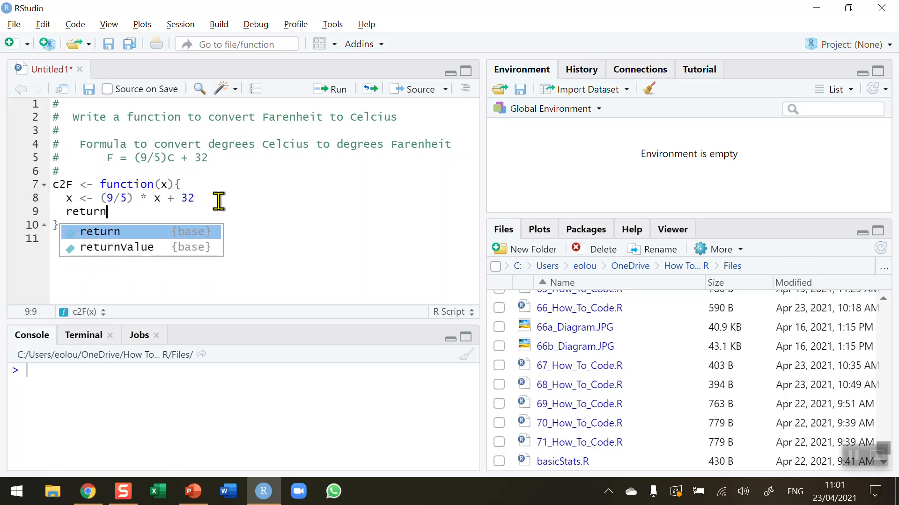
type("(x)")
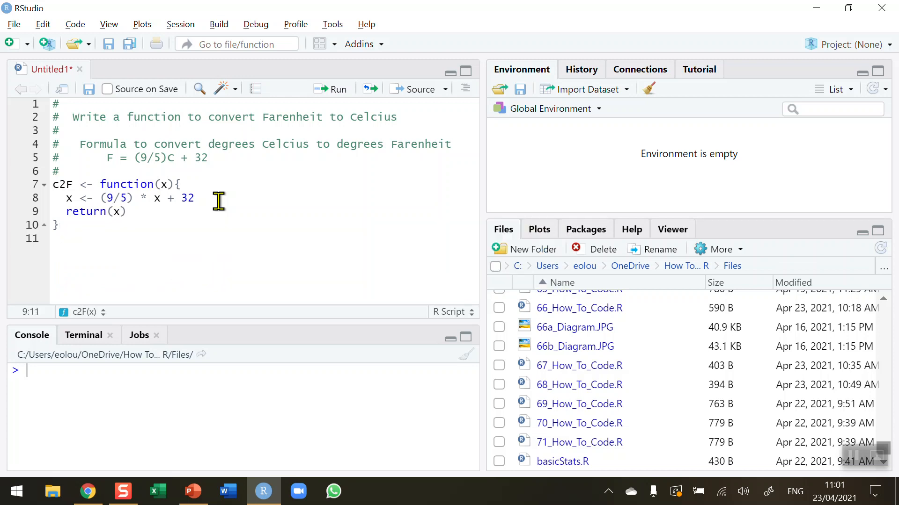
left_click(54, 239)
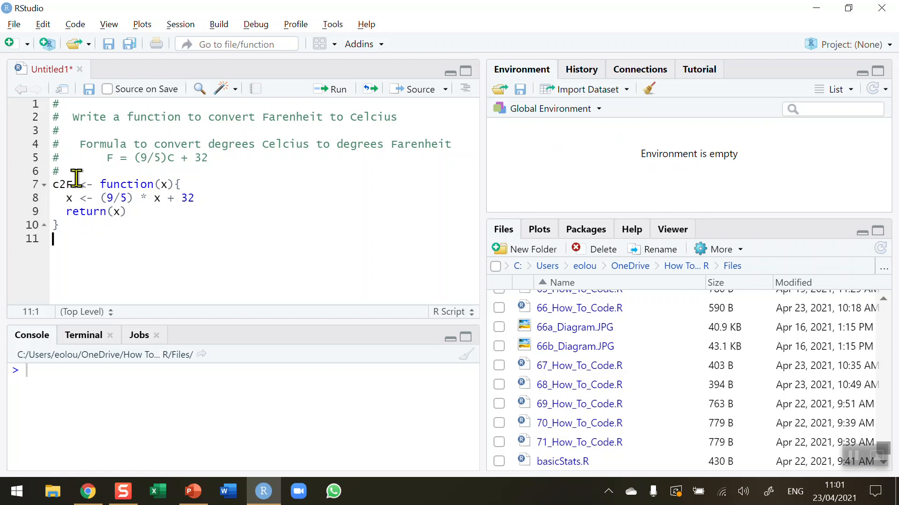
Step: Run the selected c2F definition (lines 7–10) and start a # comment on line 11
left_click_drag(51, 184, 57, 225)
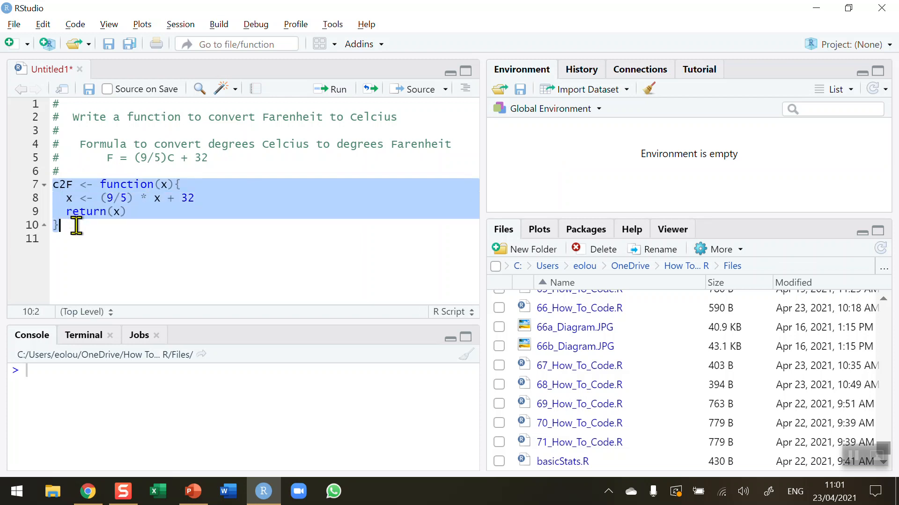
mouse_move(338, 92)
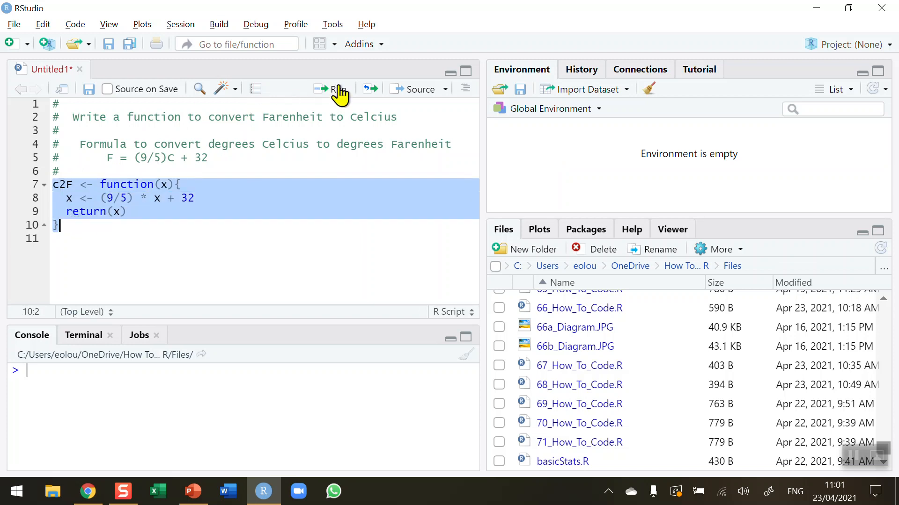
mouse_move(337, 92)
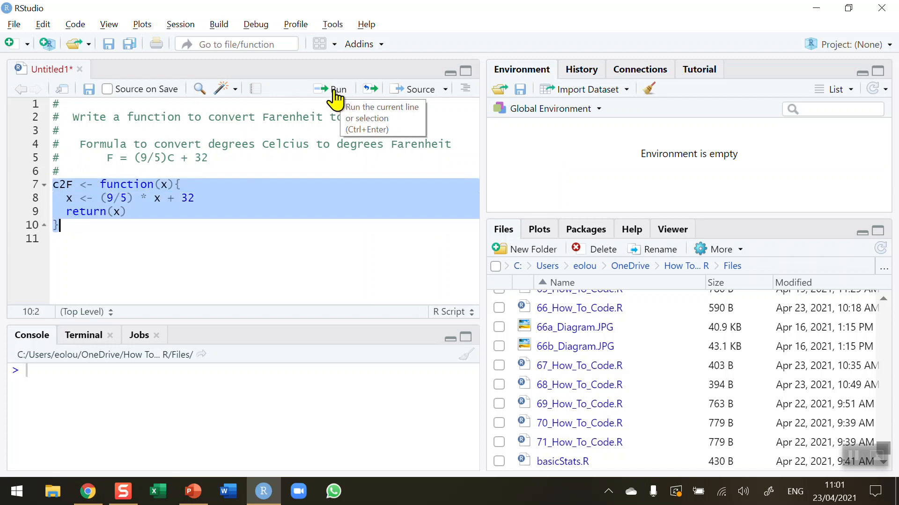
left_click(337, 89)
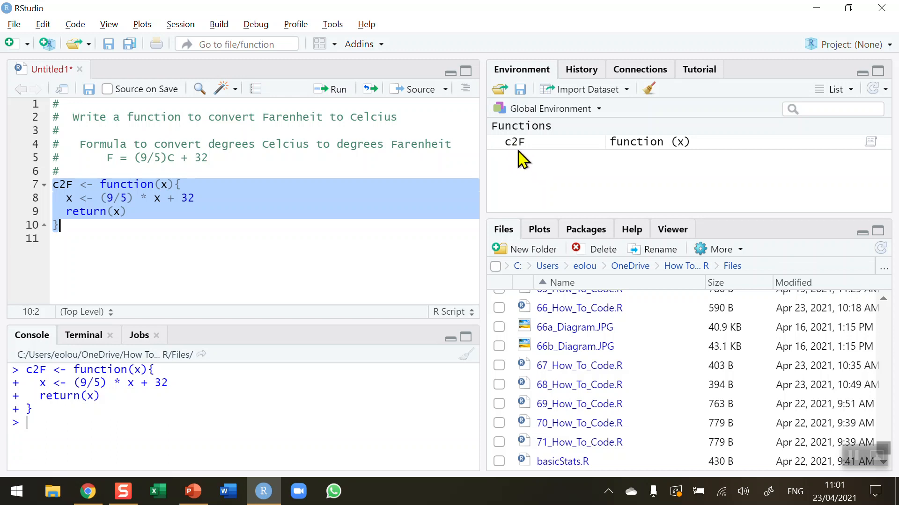
mouse_move(7, 253)
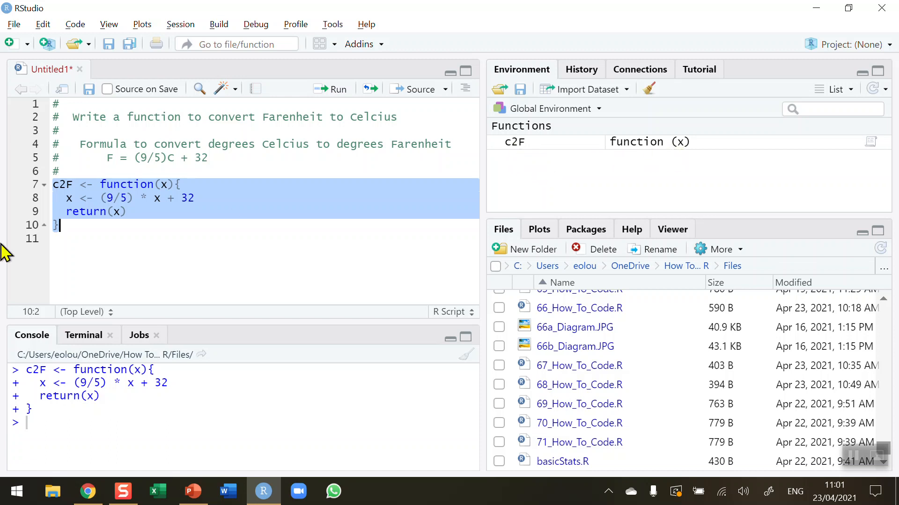
type("#")
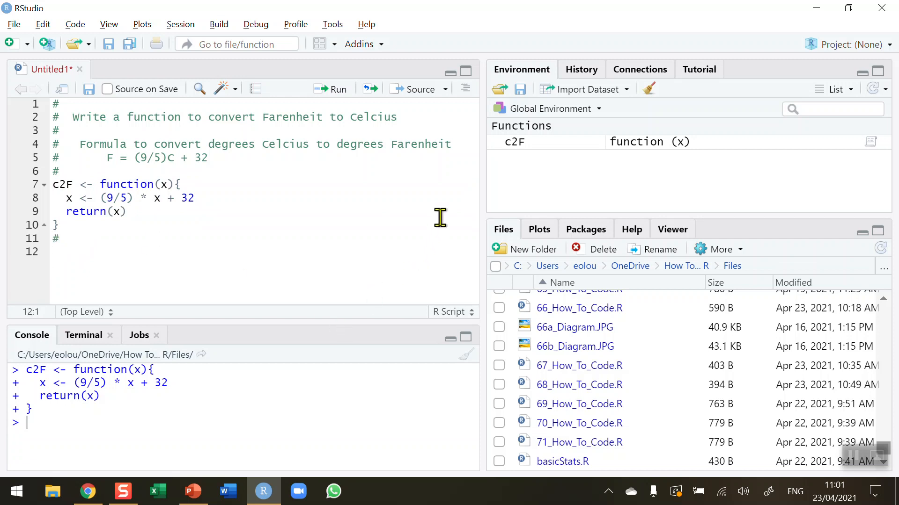
Step: Type c2F(37) on line 12 and run it, getting 98.6
type("c2F")
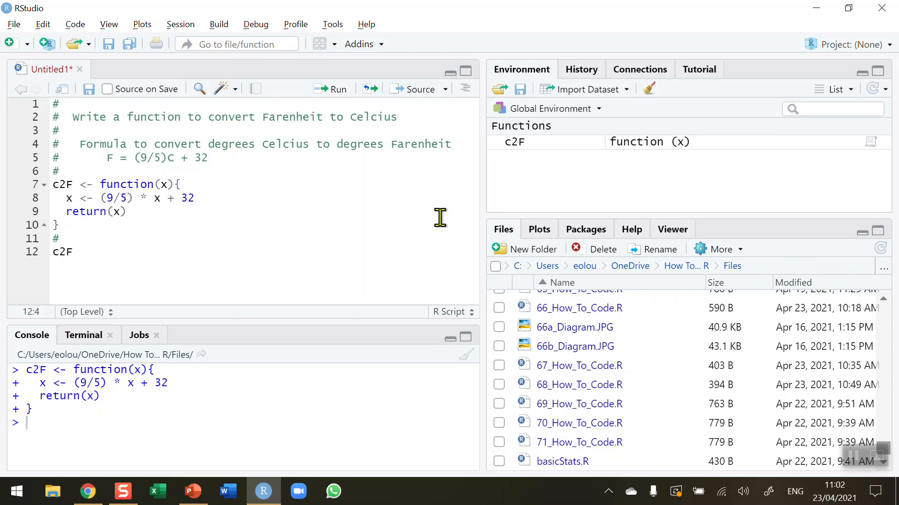
type("(")
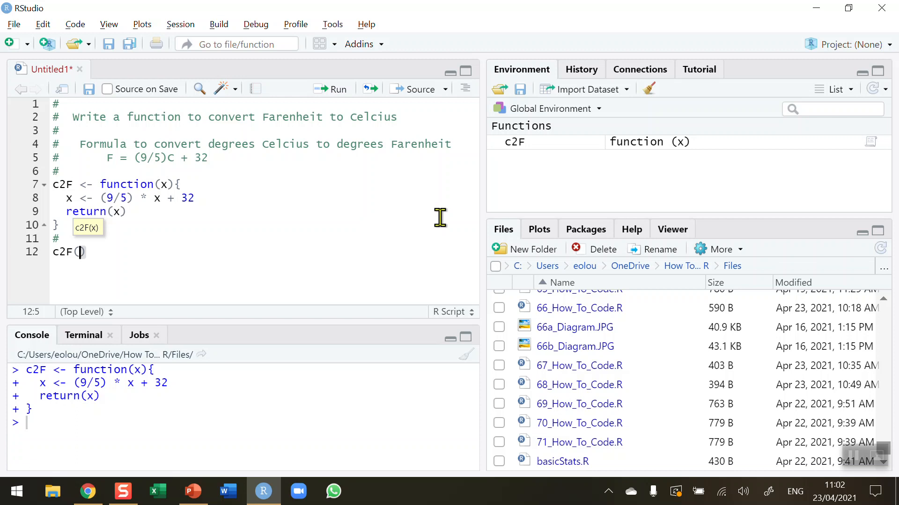
type("37")
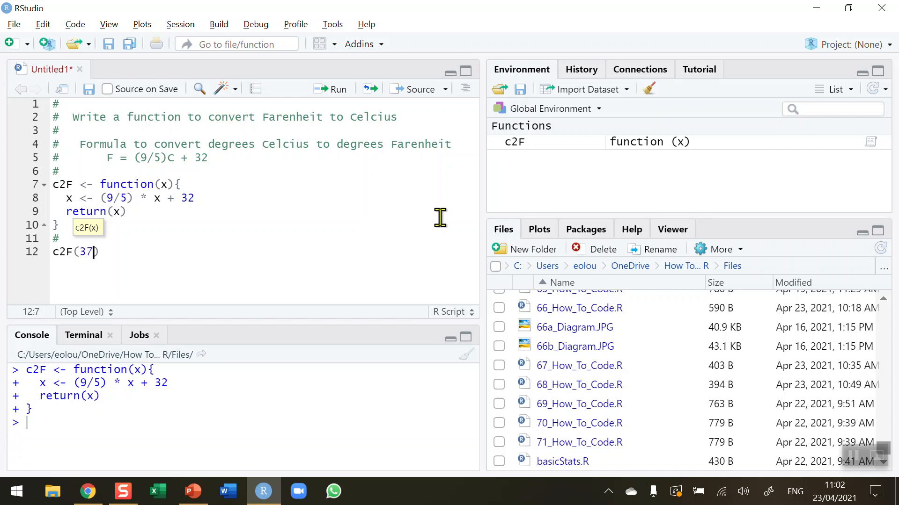
mouse_move(207, 259)
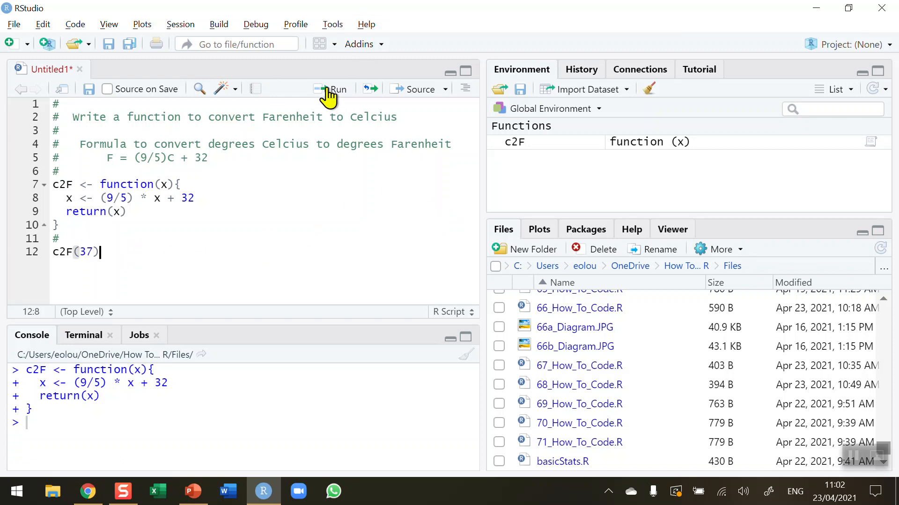
left_click(334, 89)
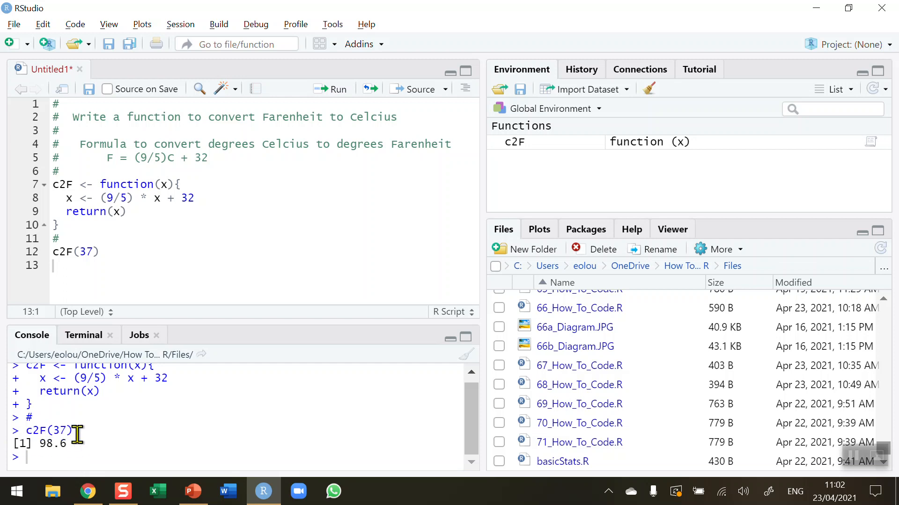
mouse_move(85, 275)
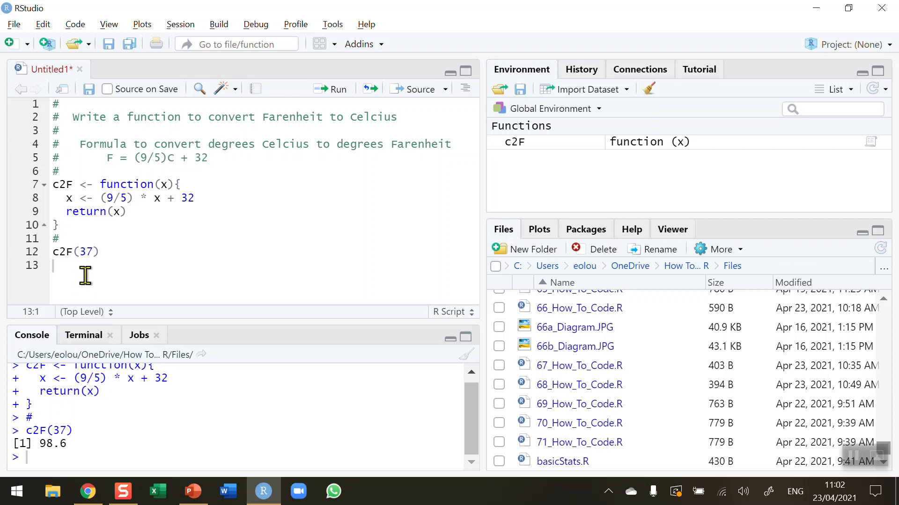
mouse_move(57, 269)
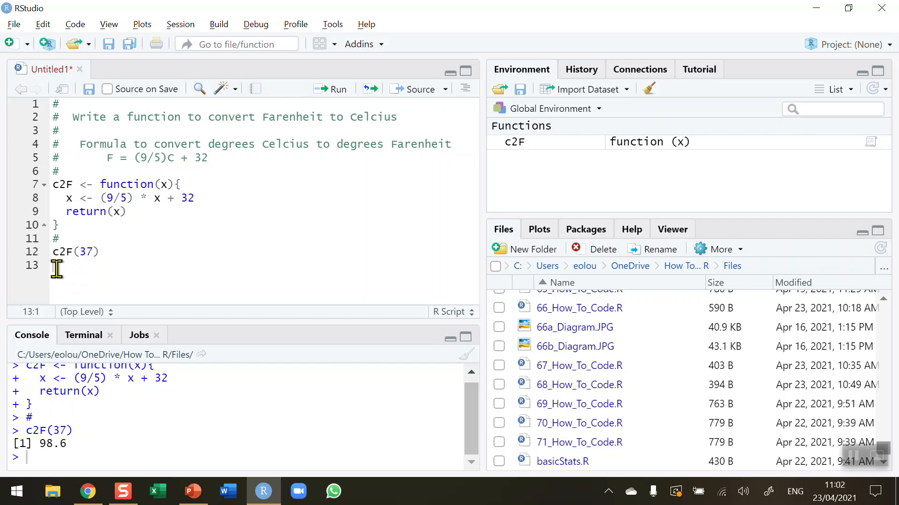
mouse_move(354, 232)
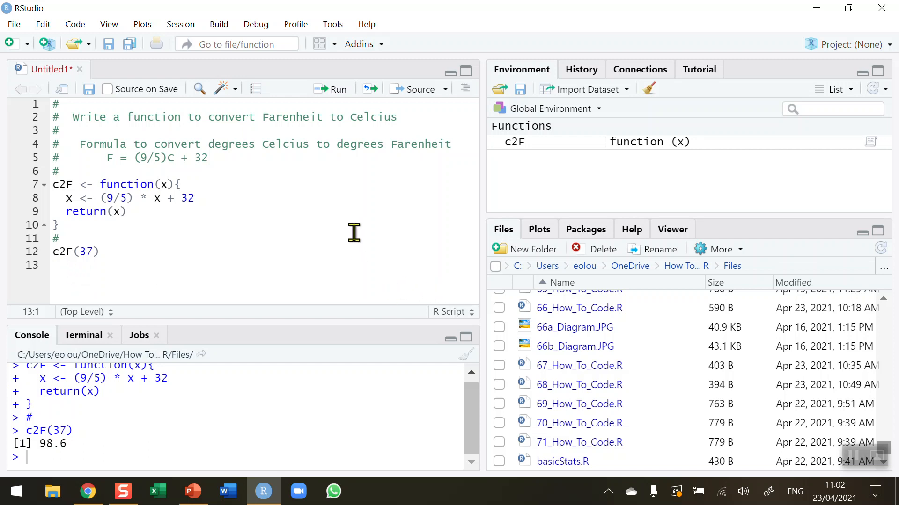
Step: Type c2F(180) on line 13 and run it, getting 356
type("c")
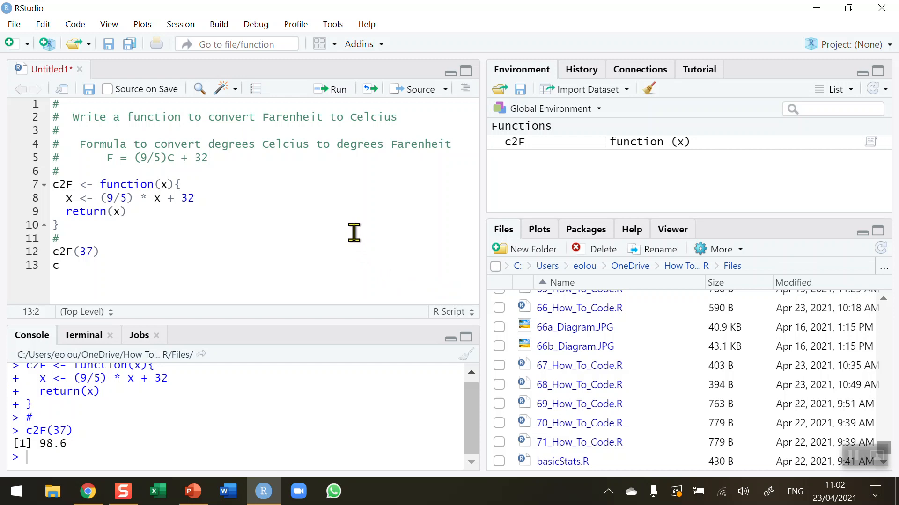
type("2F")
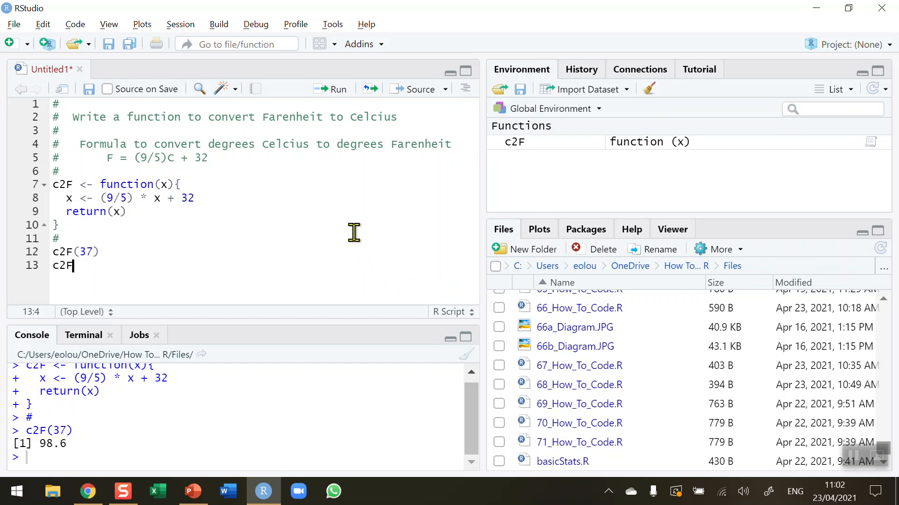
type("(180")
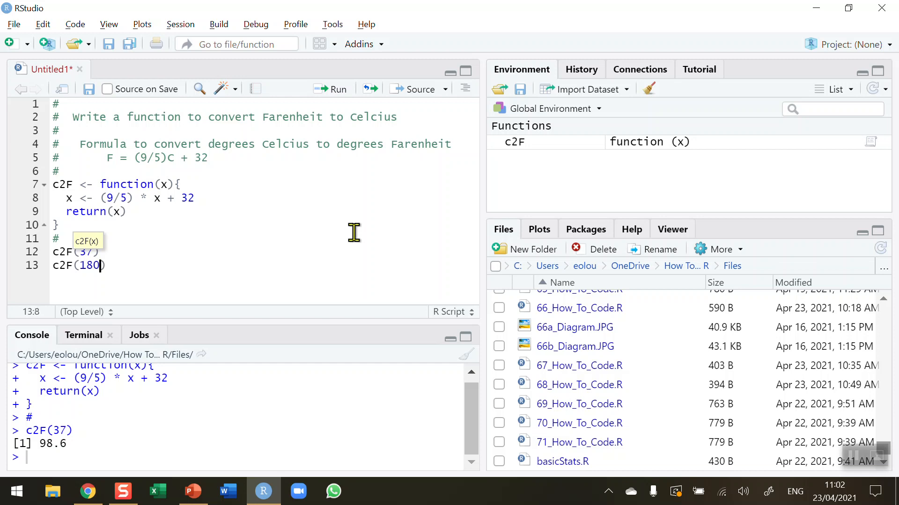
mouse_move(337, 88)
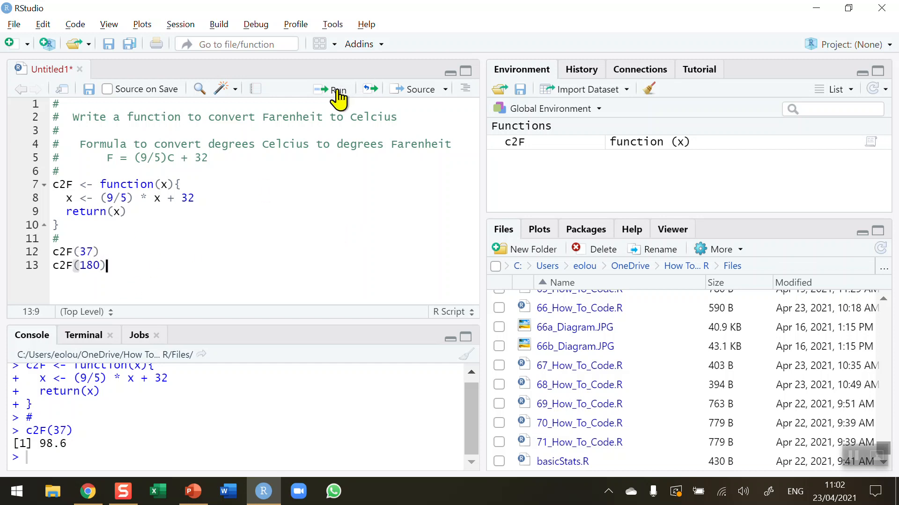
left_click(337, 89)
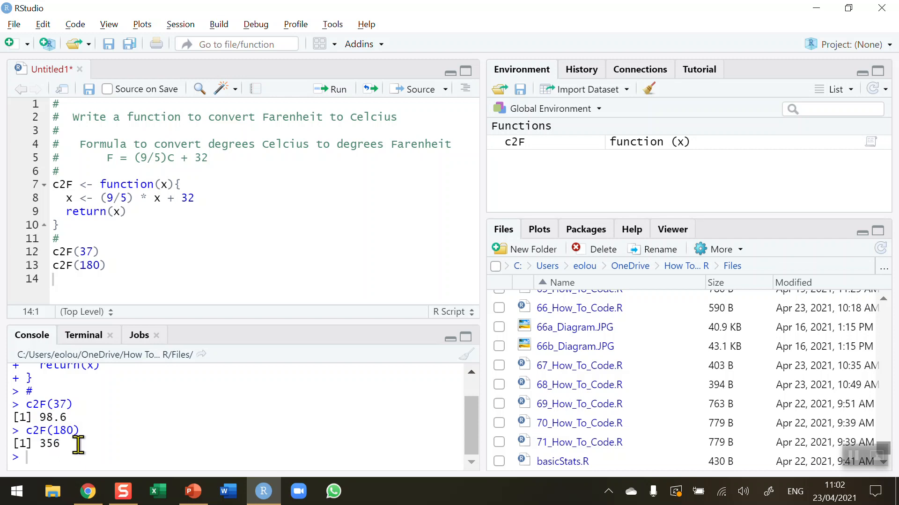
mouse_move(297, 327)
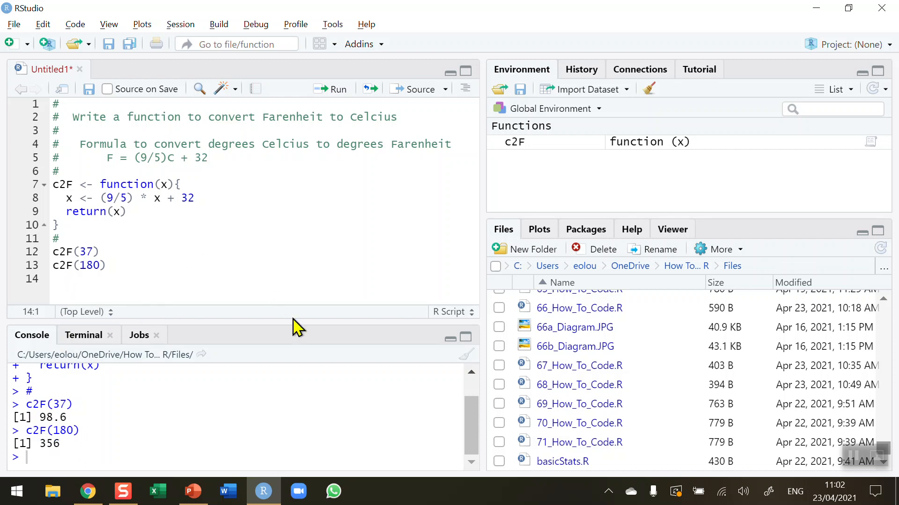
Step: Type c2F(5) on line 14 and run it, getting 41
type("c2F")
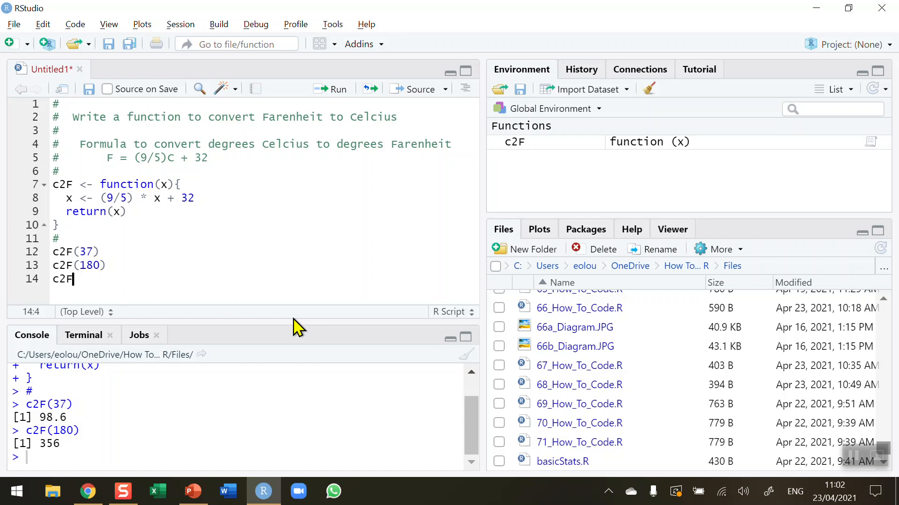
type("(")
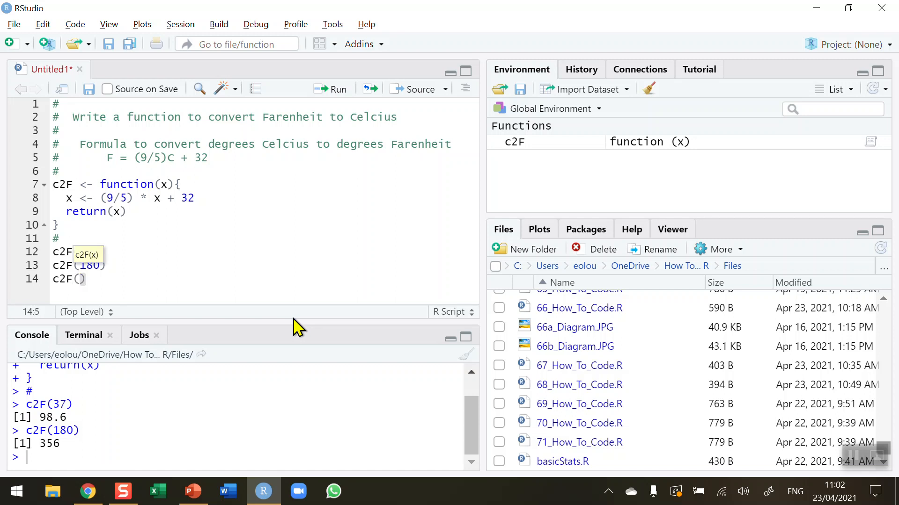
type("5")
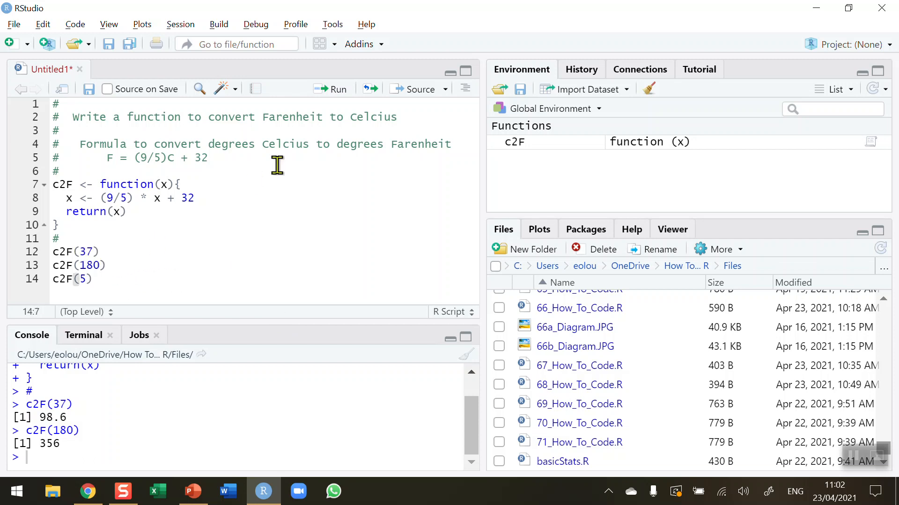
left_click(331, 89)
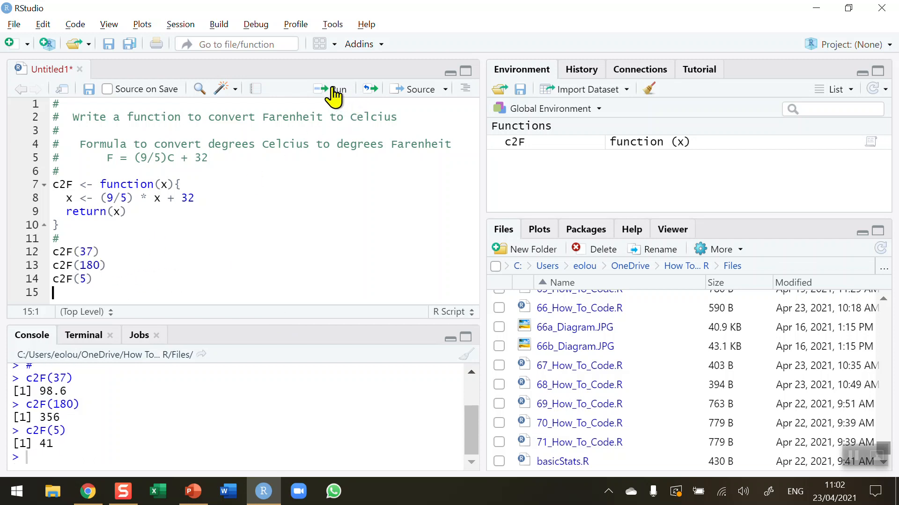
mouse_move(71, 444)
type("#")
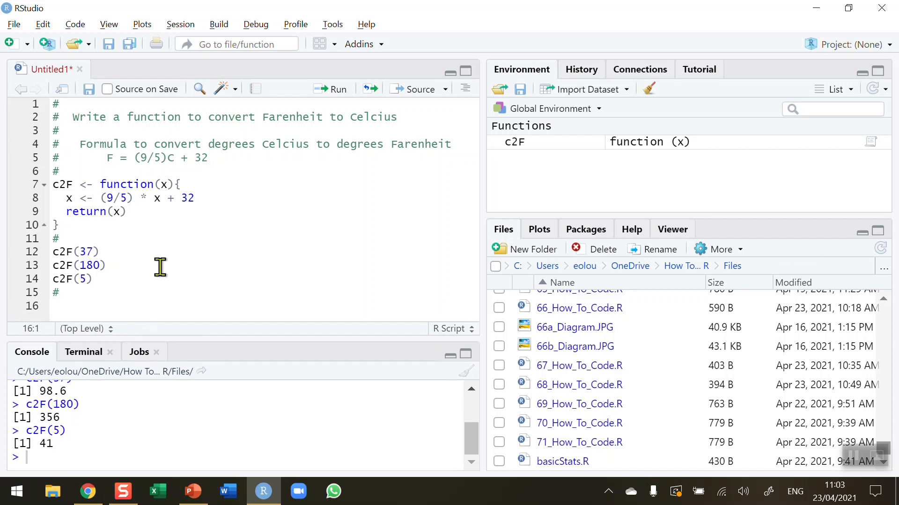
mouse_move(151, 262)
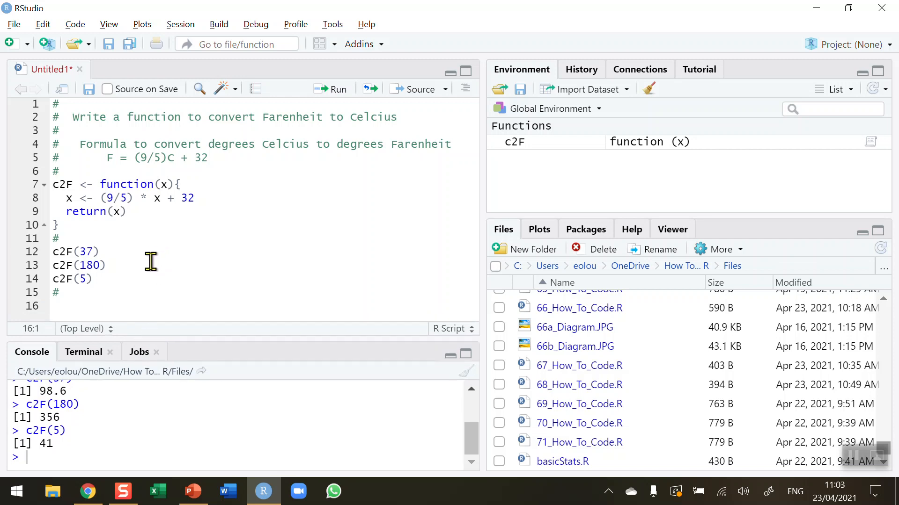
mouse_move(130, 263)
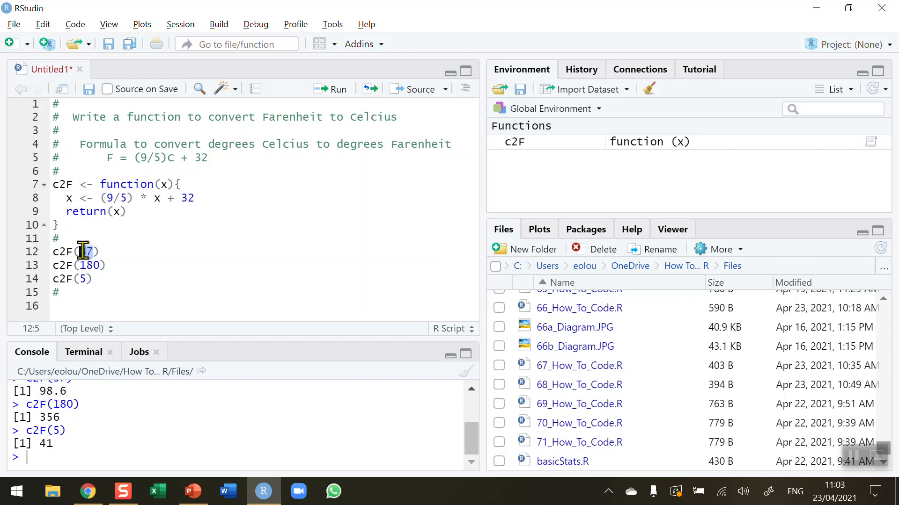
Step: Type 3 after the tests, then select a line of the function code to review
type("3")
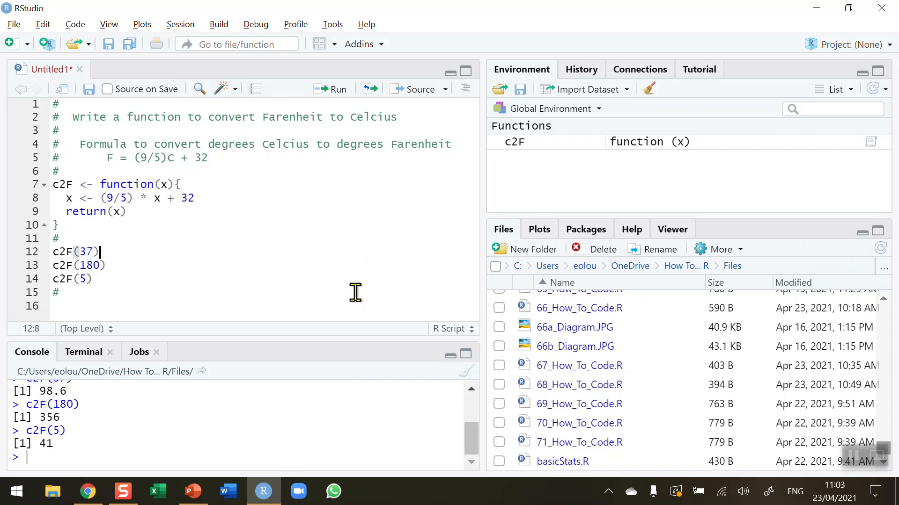
mouse_move(345, 304)
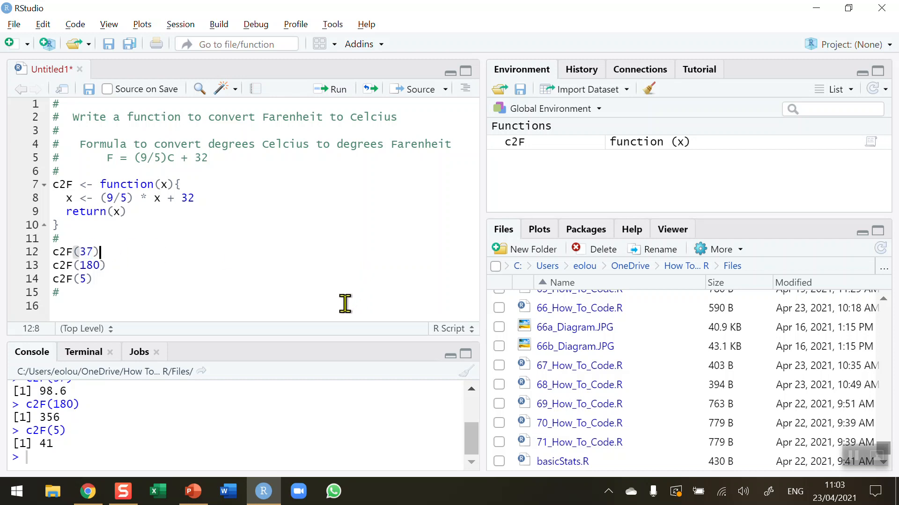
mouse_move(267, 418)
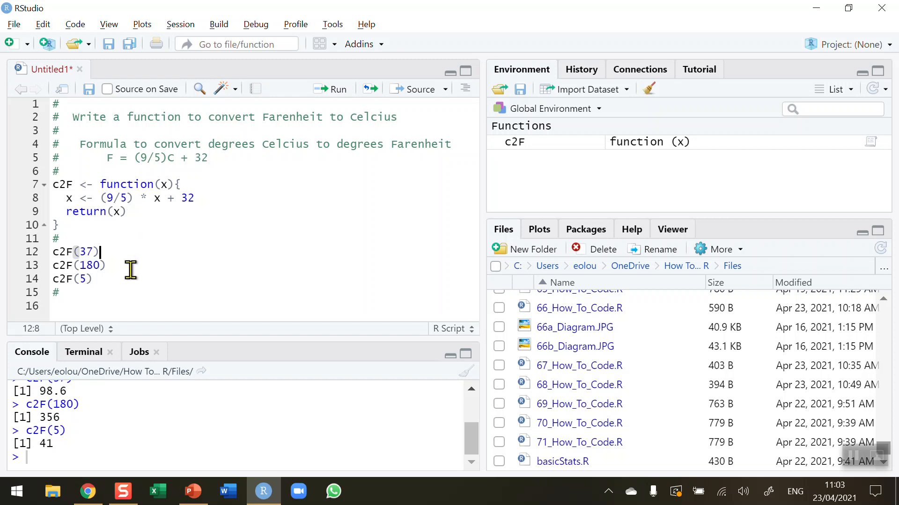
left_click(64, 198)
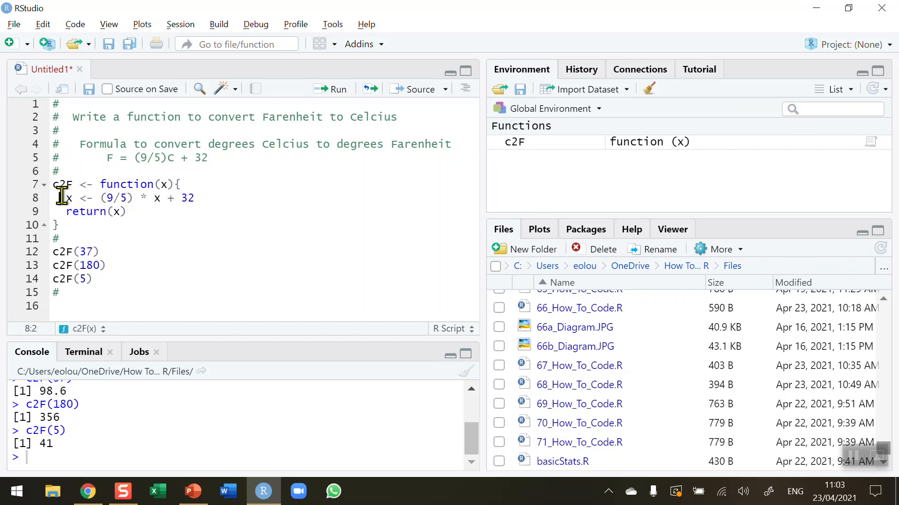
left_click_drag(66, 198, 195, 197)
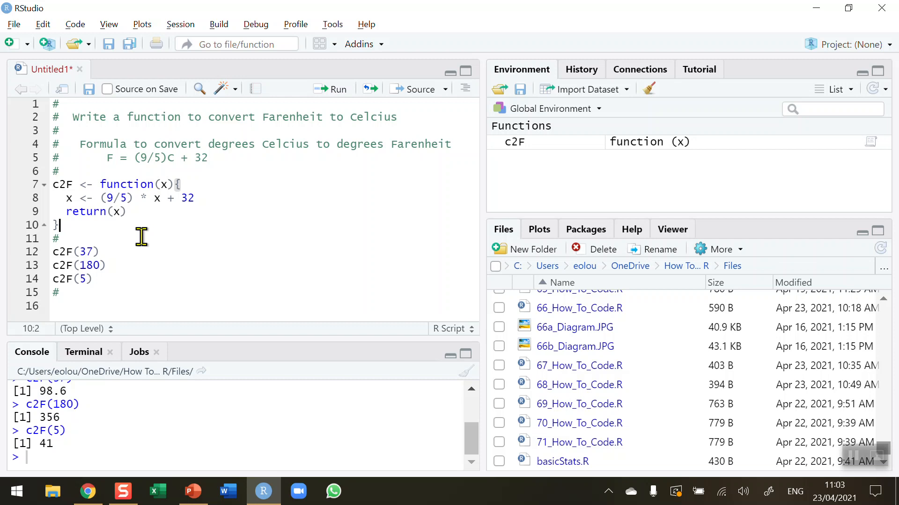
mouse_move(306, 211)
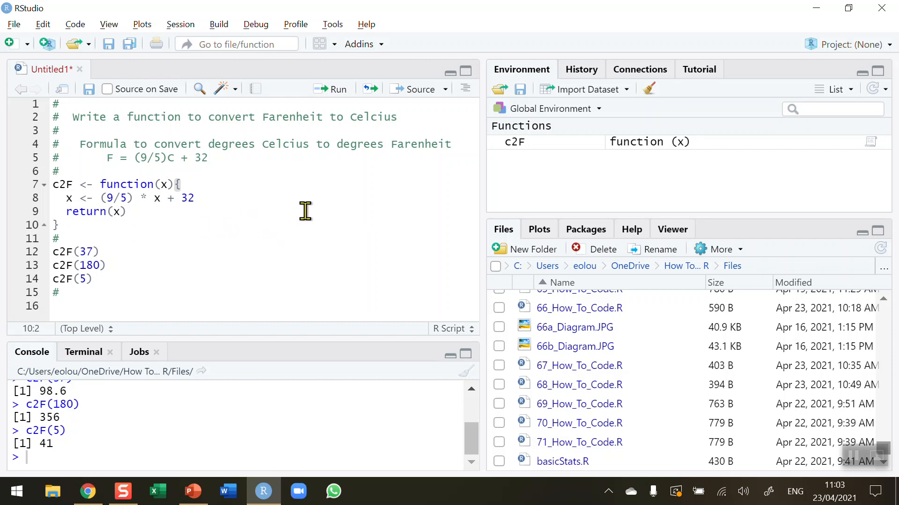